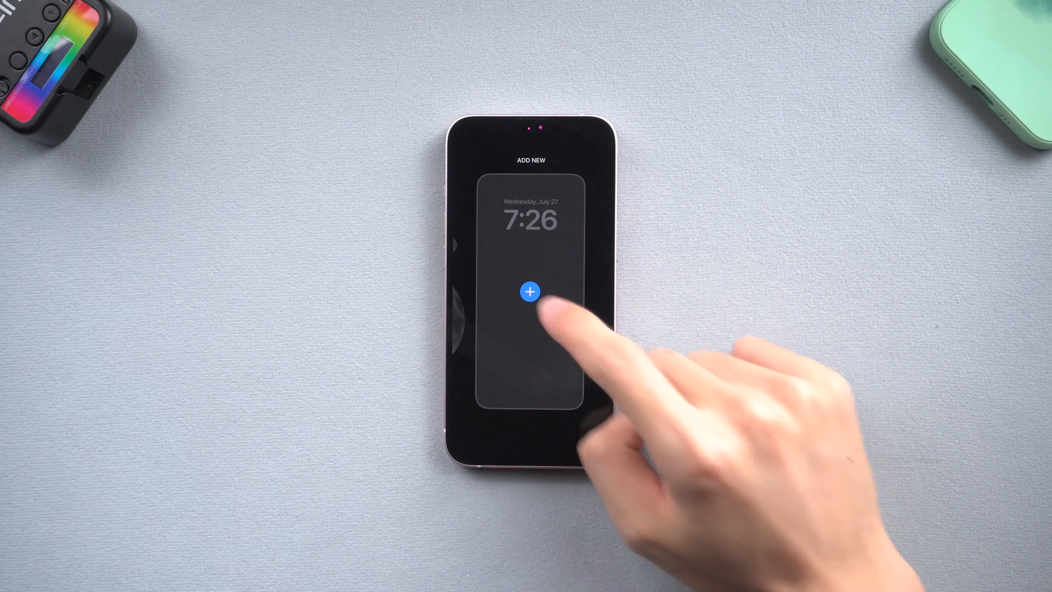
Create a new lock screen with the Unity collection wallpaper and add a widget below the clock.
{"action": "left_click", "coordinate": [529, 291]}
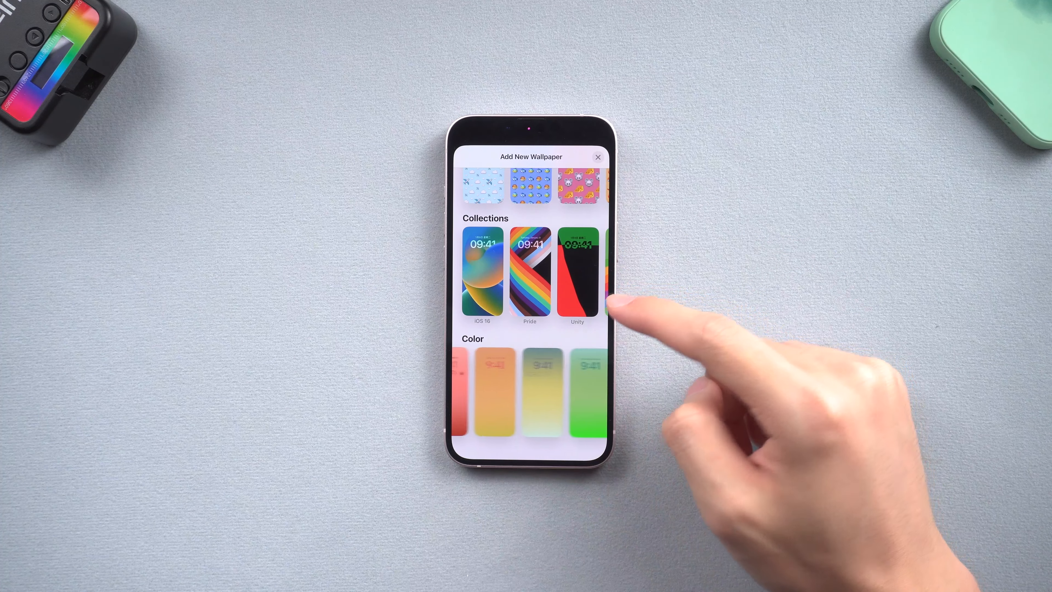
{"action": "left_click", "coordinate": [577, 272]}
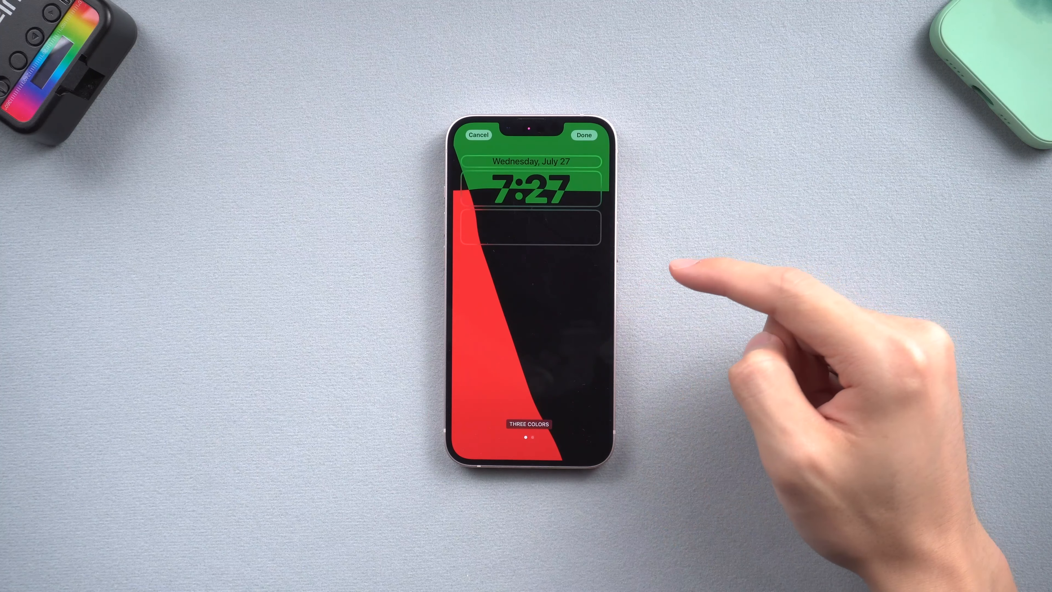
{"action": "left_click", "coordinate": [529, 227]}
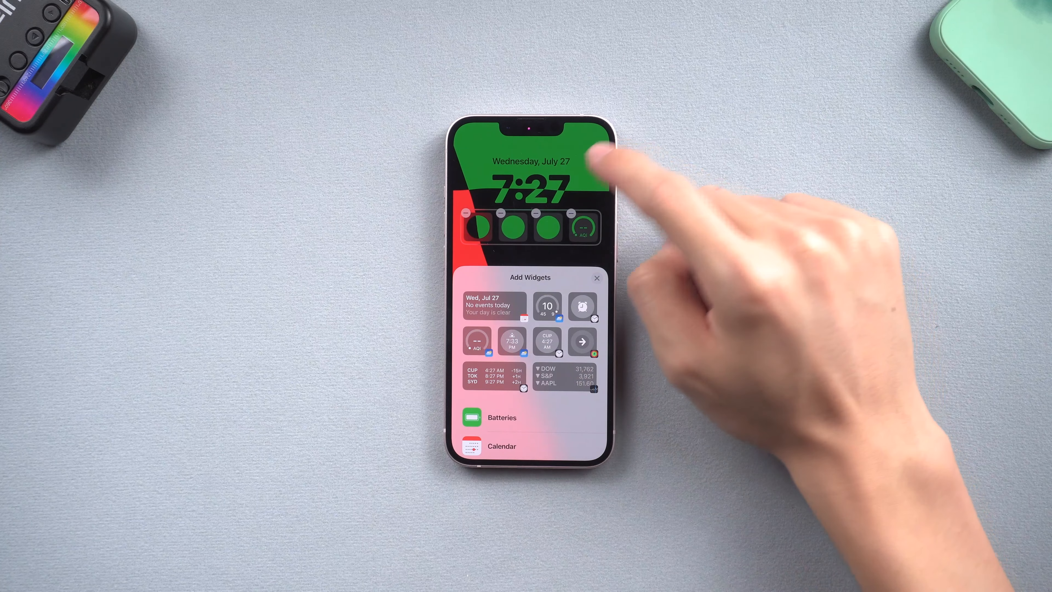
{"action": "left_click", "coordinate": [595, 277]}
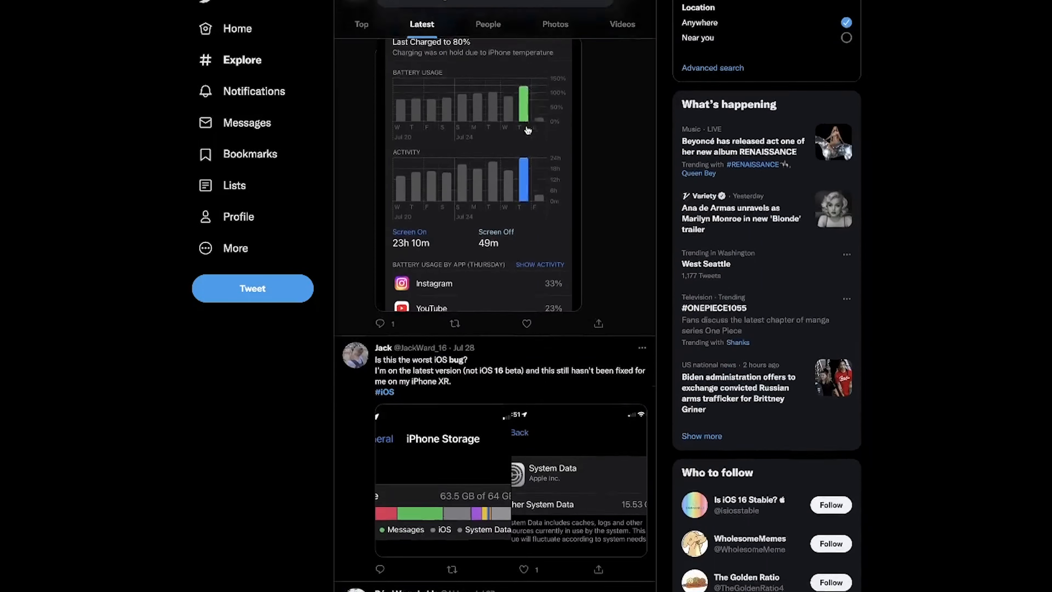
Scroll down through the Reddit list of iOS 16 beta bug reports.
{"action": "scroll", "scroll_direction": "down", "scroll_amount": 3}
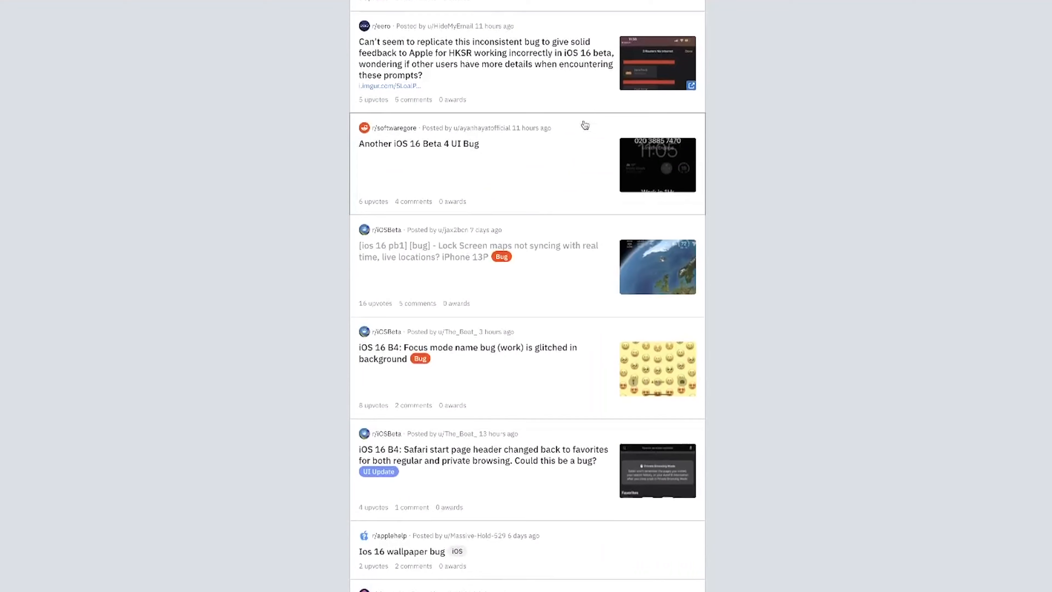
{"action": "scroll", "scroll_direction": "down", "scroll_amount": 3}
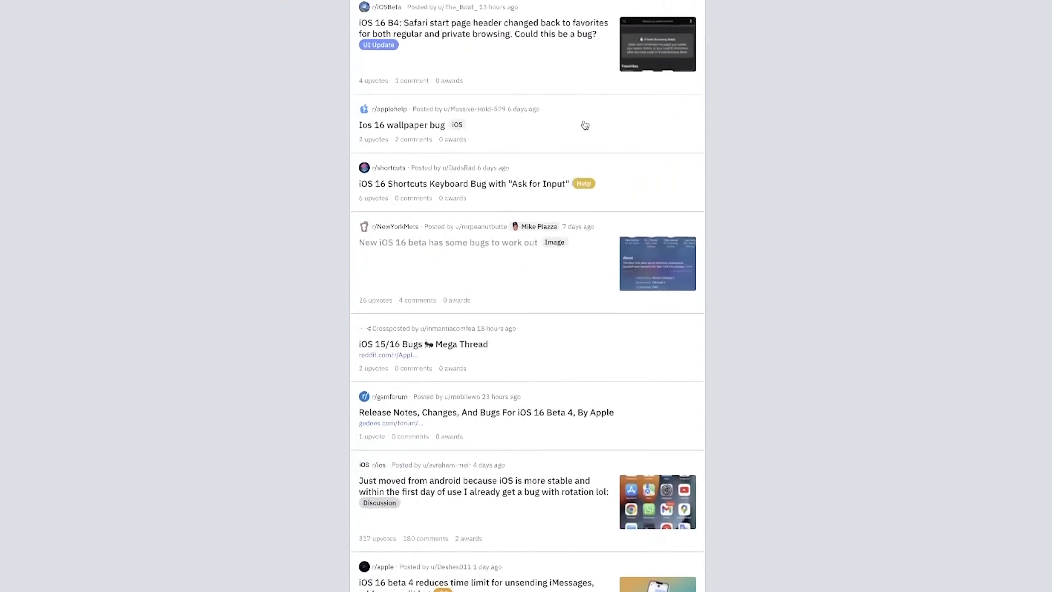
{"action": "scroll", "scroll_direction": "down", "scroll_amount": 3}
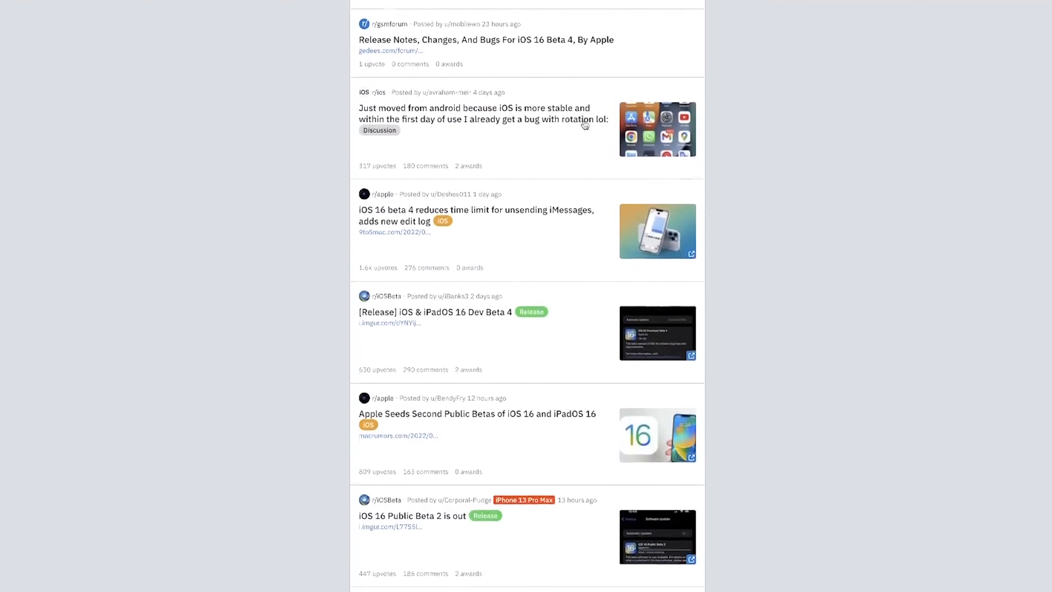
{"action": "scroll", "scroll_direction": "down", "scroll_amount": 3}
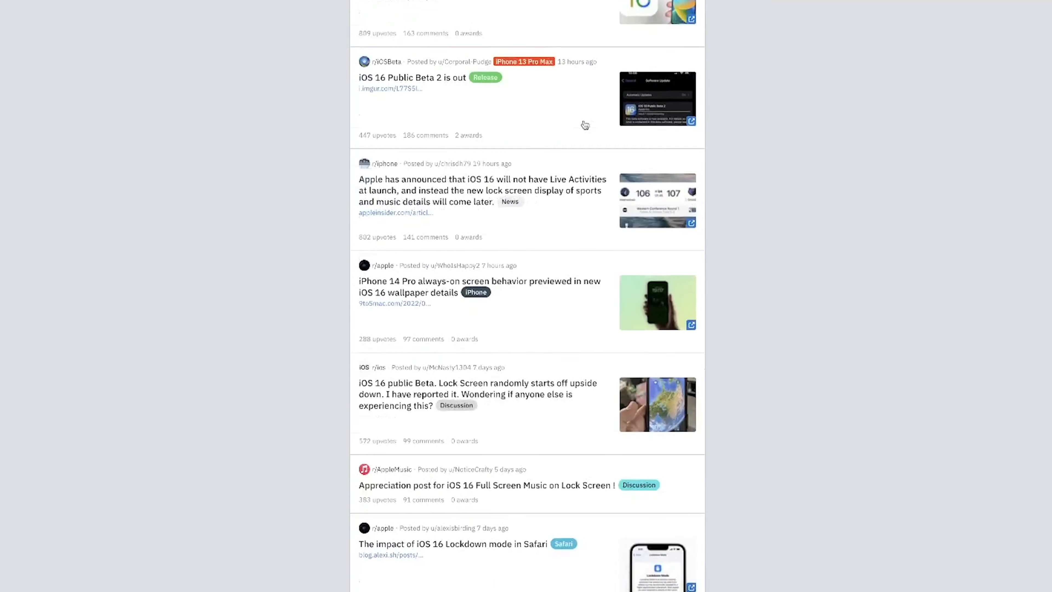
{"action": "scroll", "scroll_direction": "down", "scroll_amount": 3}
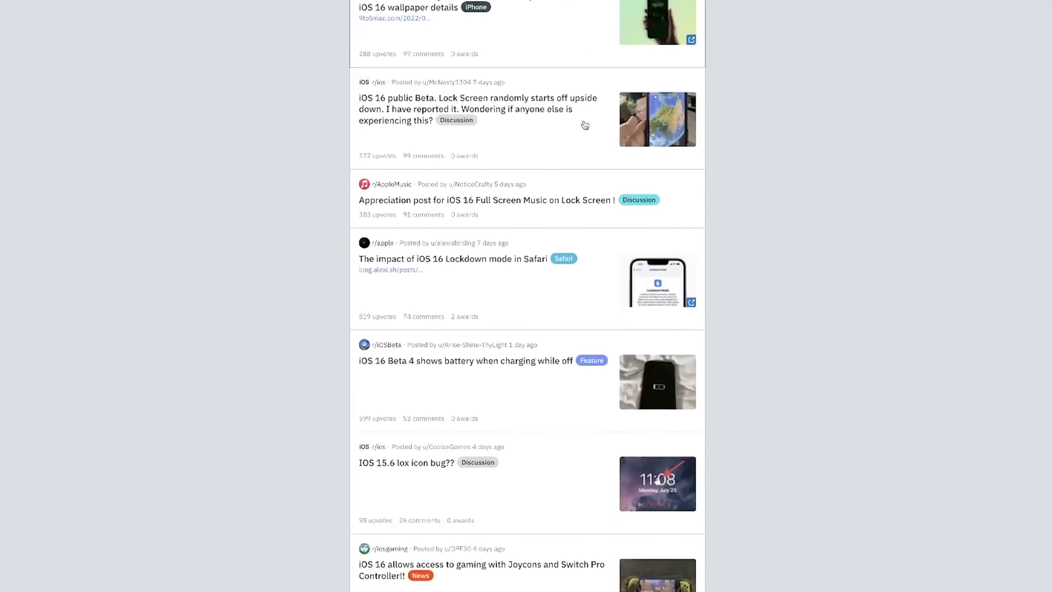
{"action": "scroll", "scroll_direction": "down", "scroll_amount": 3}
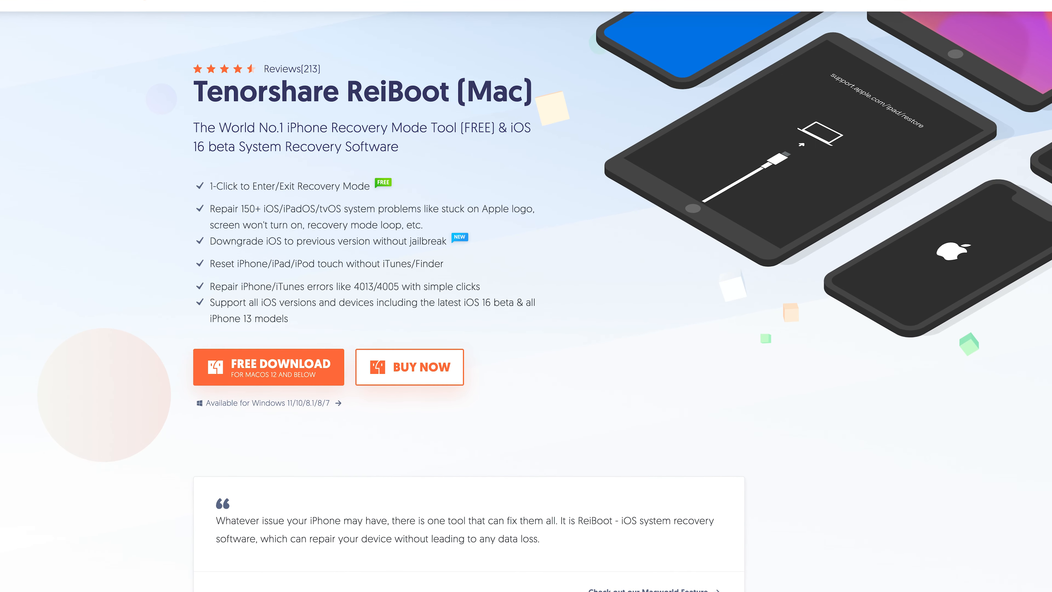
{"action": "scroll", "scroll_direction": "down", "scroll_amount": 3}
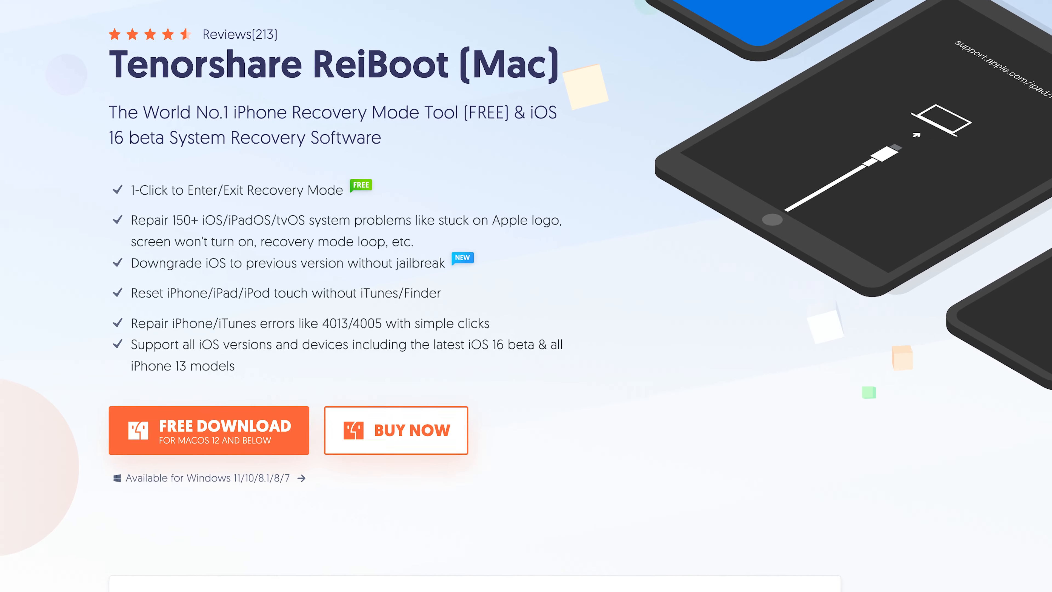
{"action": "scroll", "scroll_direction": "down", "scroll_amount": 3}
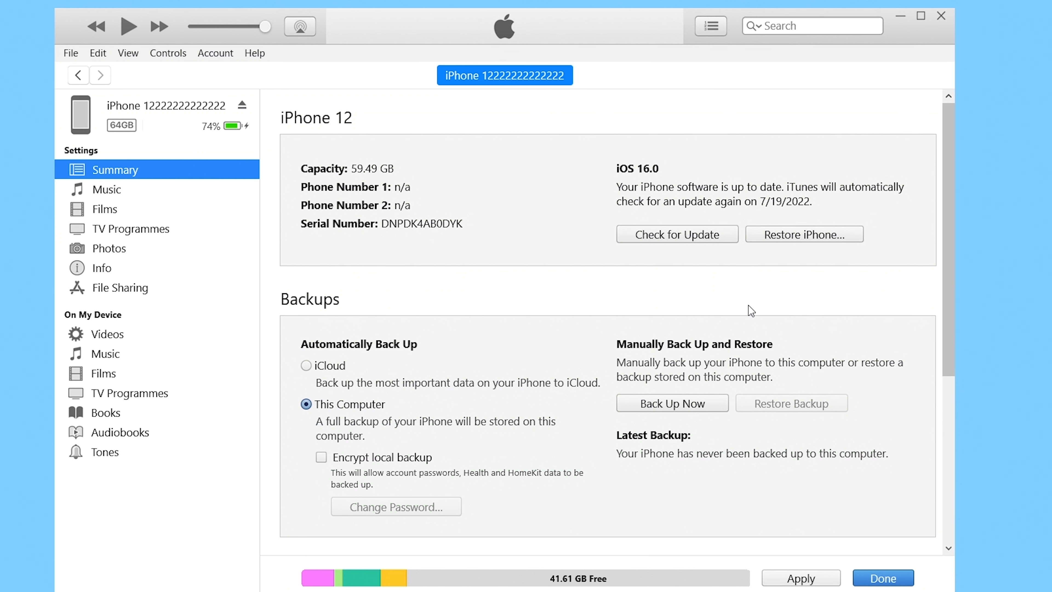
{"action": "left_click", "coordinate": [672, 403]}
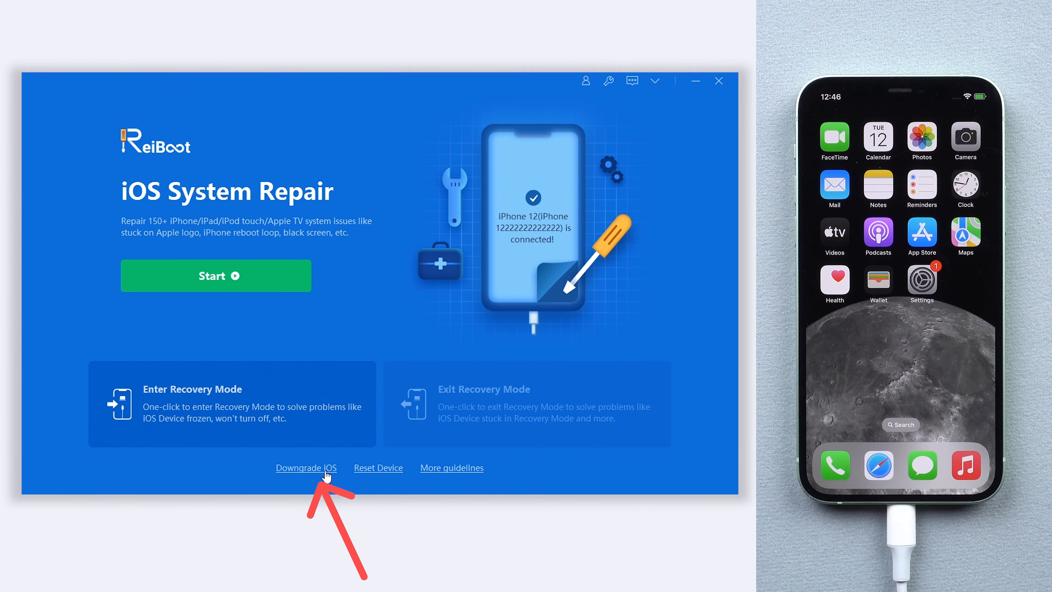
Go to Downgrade iOS and select the data-erasing Deep Downgrade mode over Standard.
{"action": "left_click", "coordinate": [305, 467]}
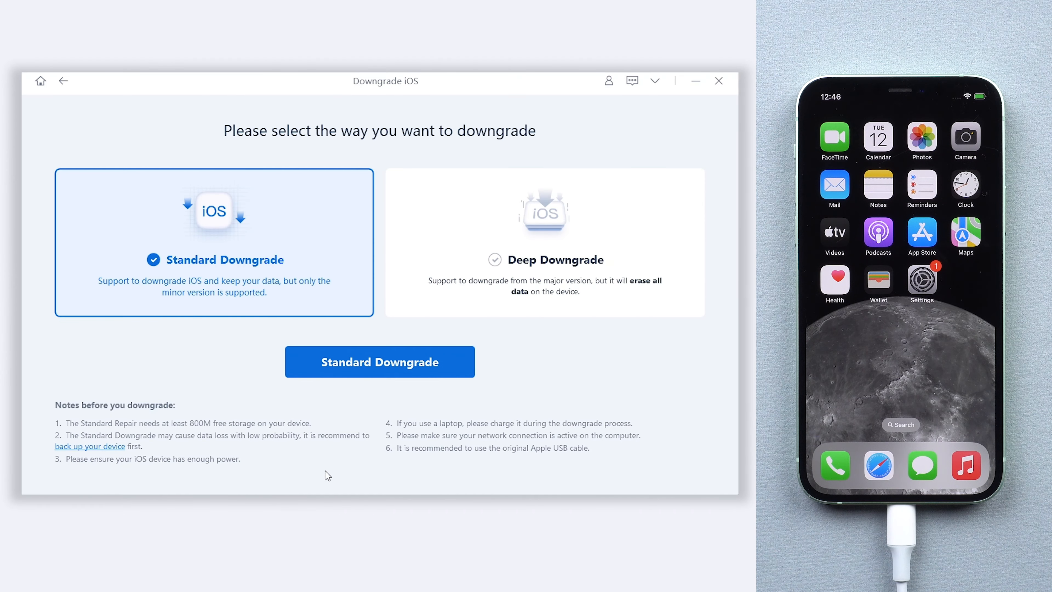
{"action": "mouse_move", "coordinate": [476, 261]}
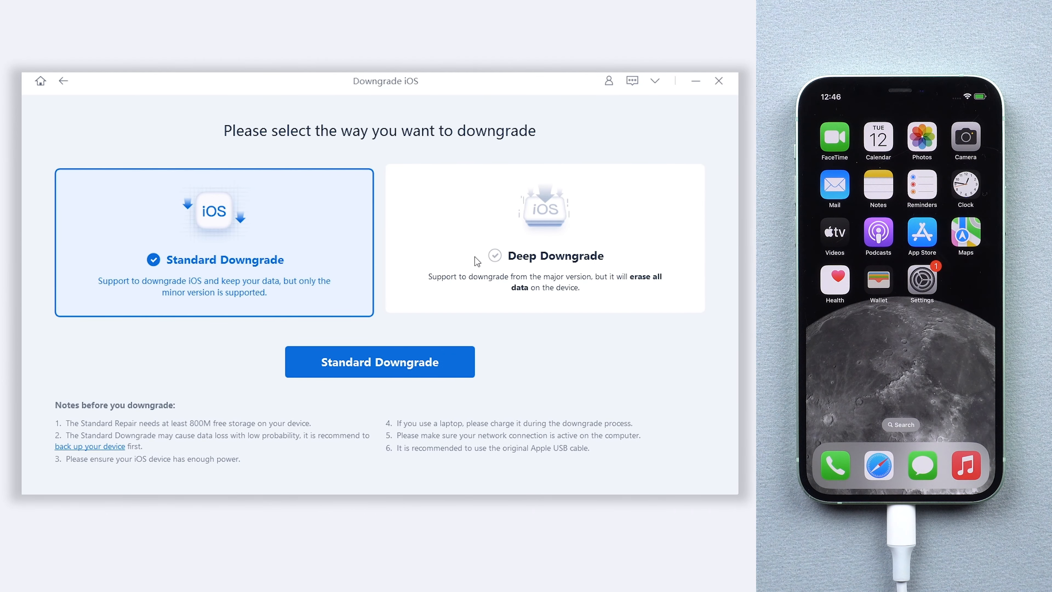
{"action": "left_click", "coordinate": [544, 242]}
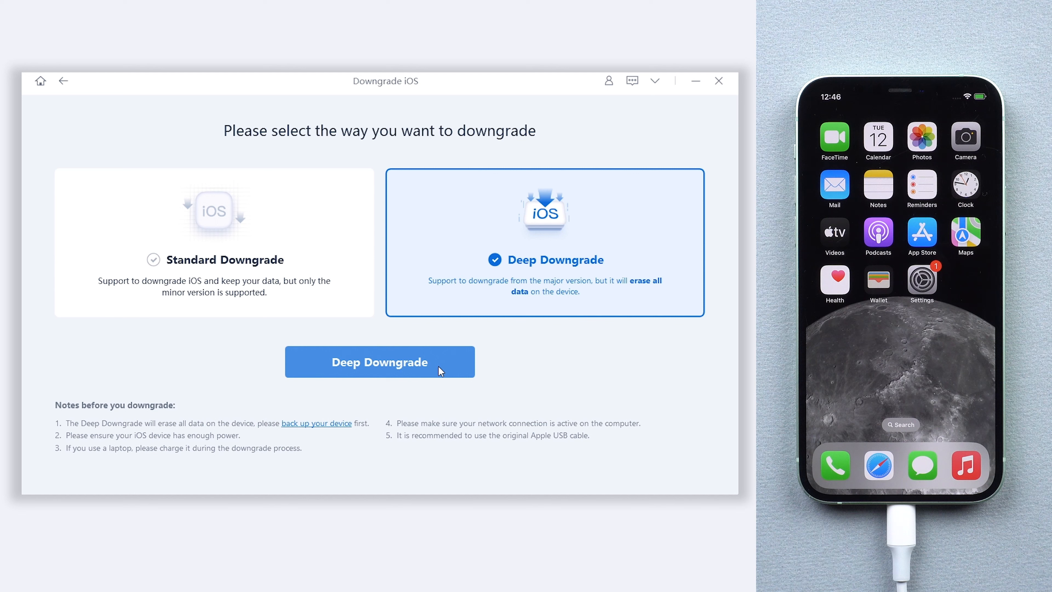
Proceed with Deep Downgrade and download the iOS 15.5 firmware package for the iPhone 12.
{"action": "left_click", "coordinate": [379, 361]}
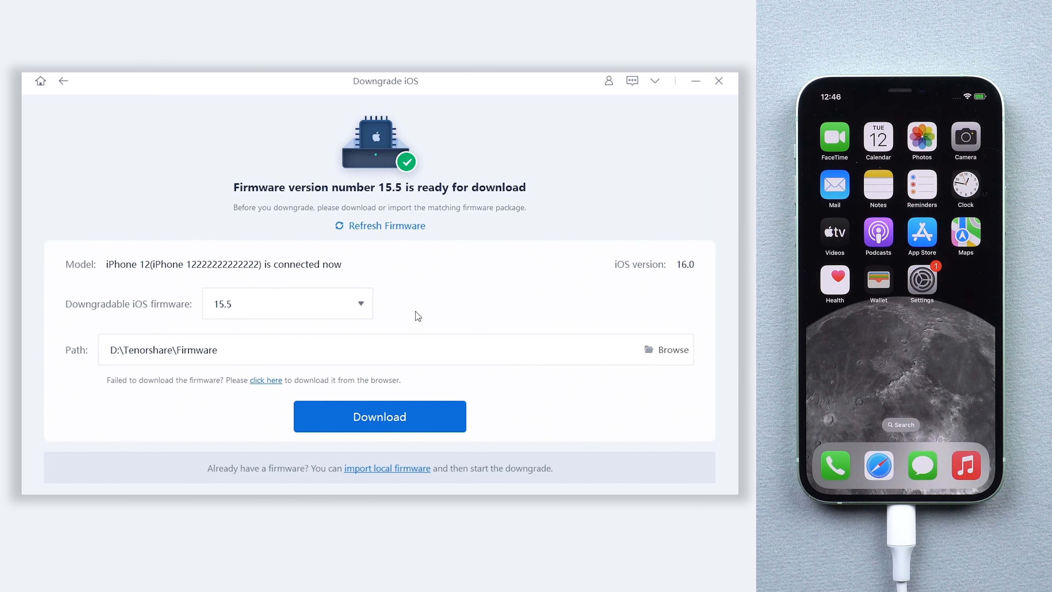
{"action": "mouse_move", "coordinate": [622, 296]}
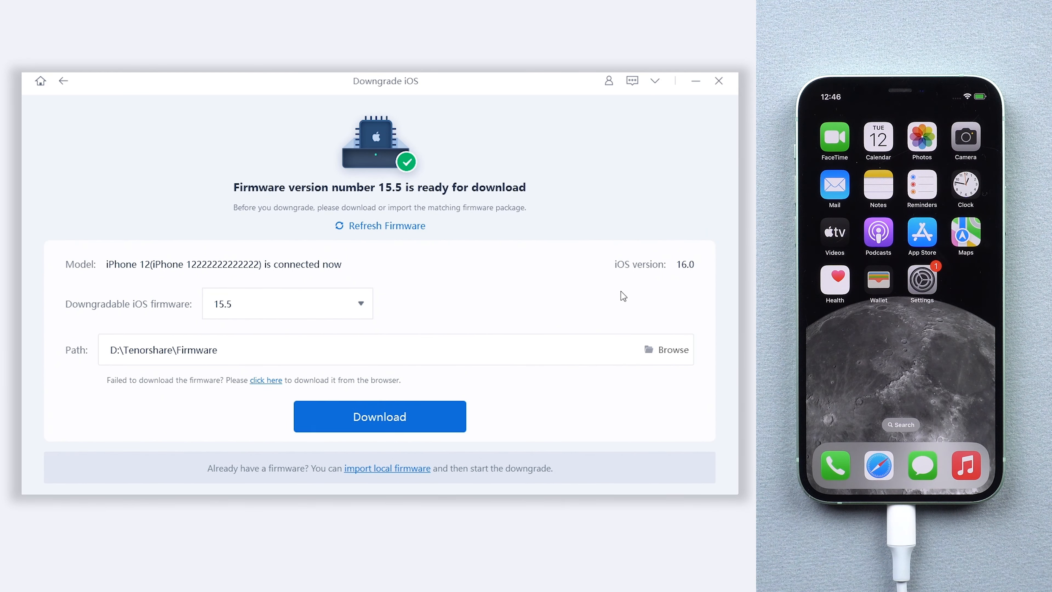
{"action": "mouse_move", "coordinate": [298, 275]}
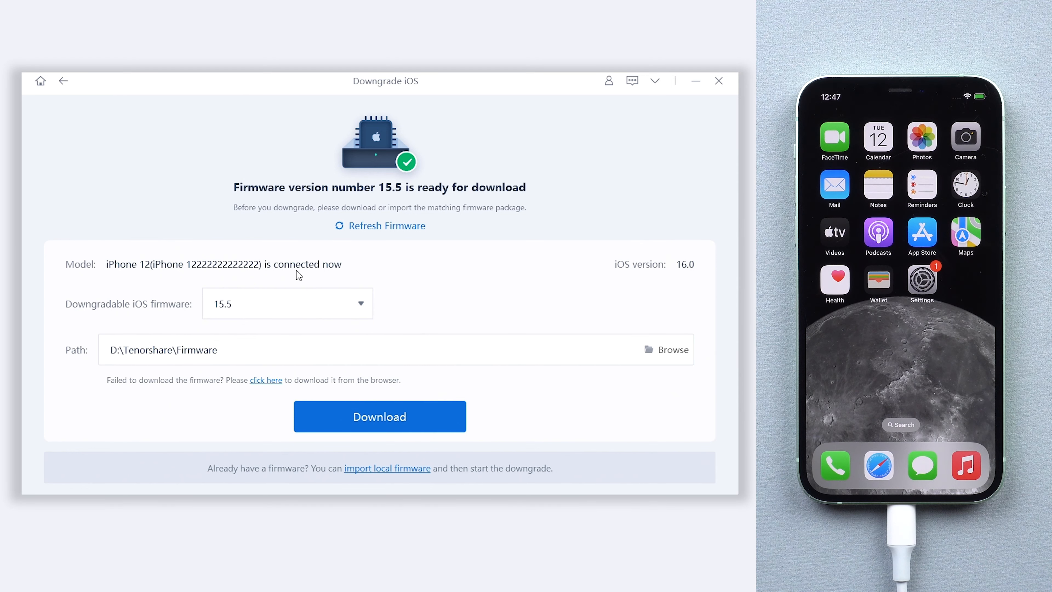
{"action": "mouse_move", "coordinate": [429, 417]}
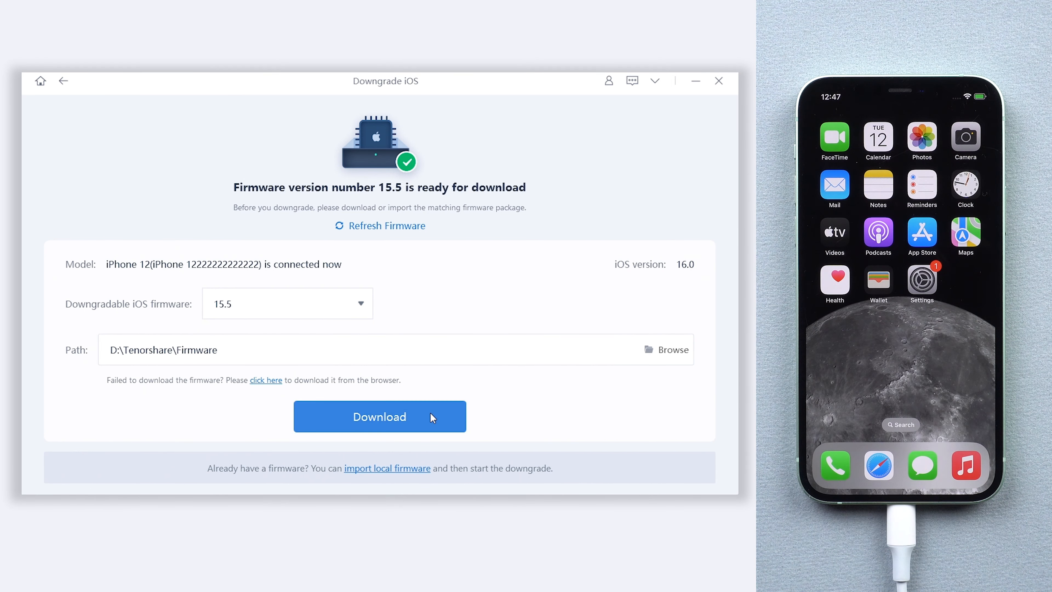
{"action": "left_click", "coordinate": [379, 416]}
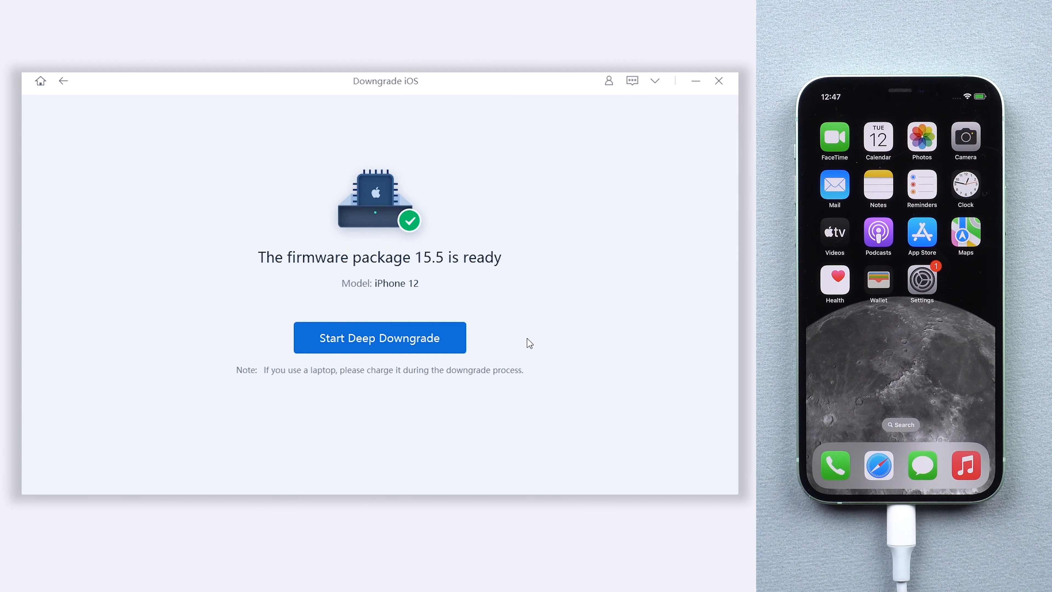
Start the deep downgrade to 15.5 and confirm the cross-version data-erase warning.
{"action": "left_click", "coordinate": [379, 337]}
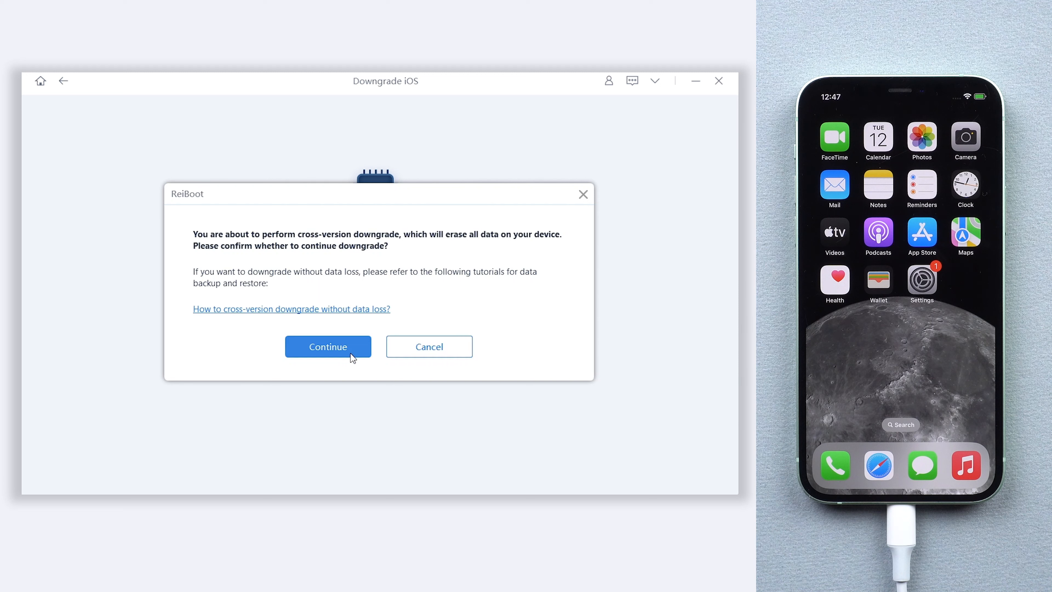
{"action": "left_click", "coordinate": [327, 347]}
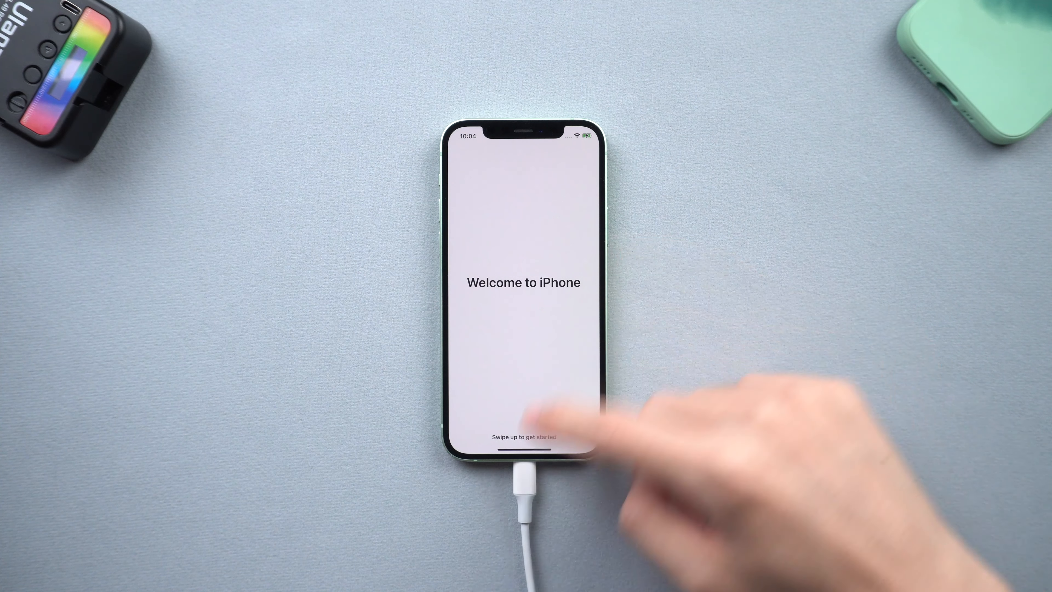
Swipe past Welcome to iPhone, let Settings use WLAN & Cellular data, and return home.
{"action": "left_click_drag", "start_coordinate": [523, 436], "coordinate": [523, 268]}
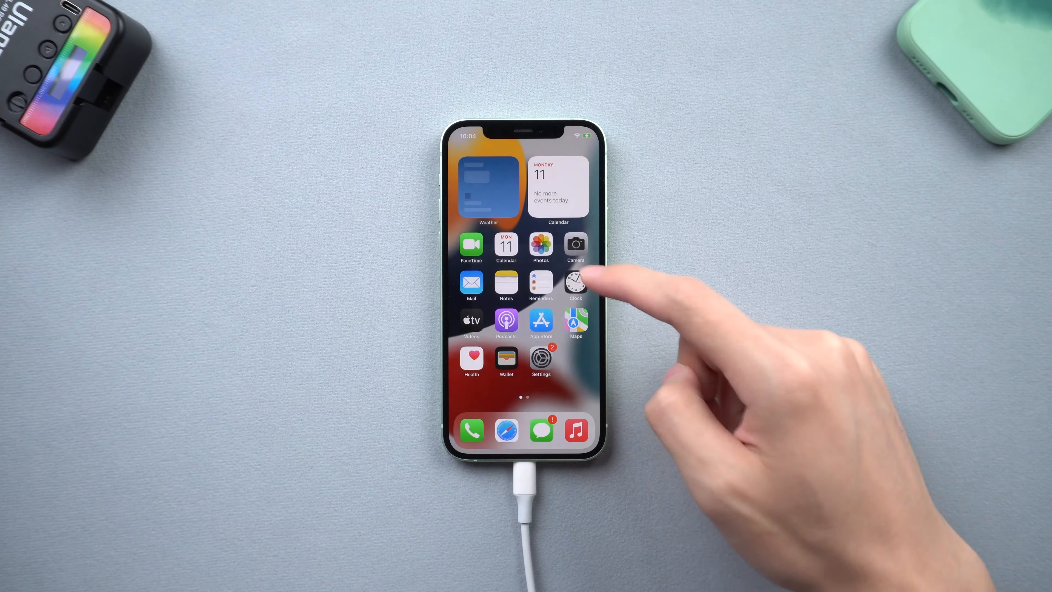
{"action": "left_click", "coordinate": [541, 358]}
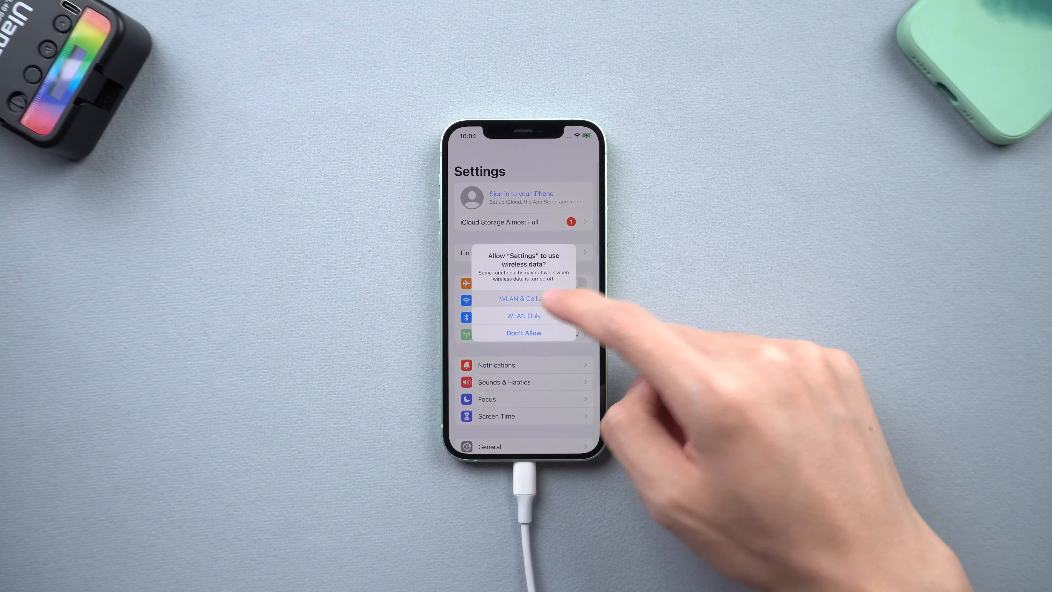
{"action": "left_click", "coordinate": [523, 298]}
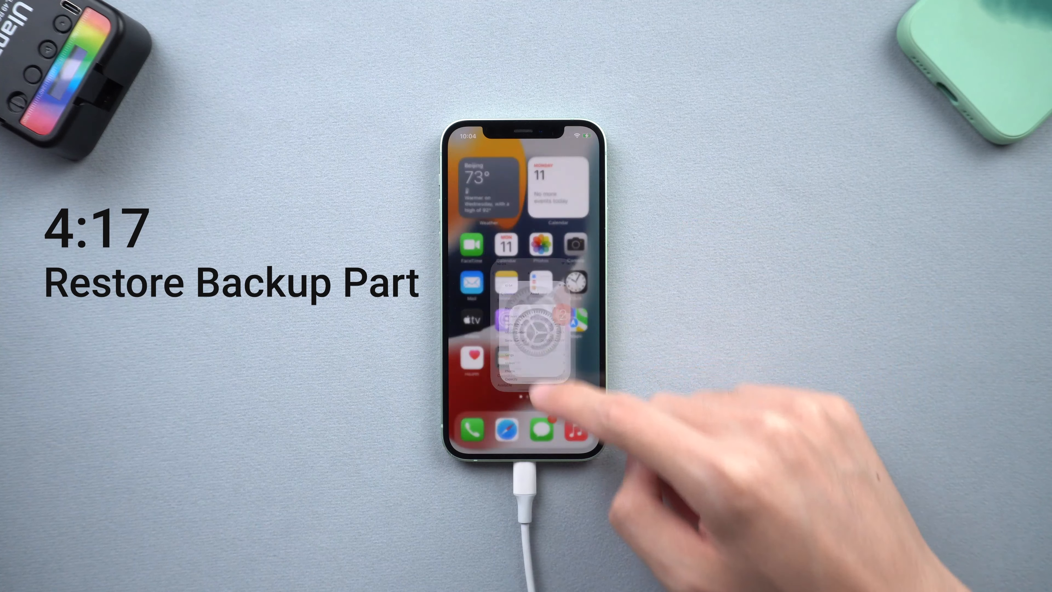
{"action": "left_click", "coordinate": [533, 329]}
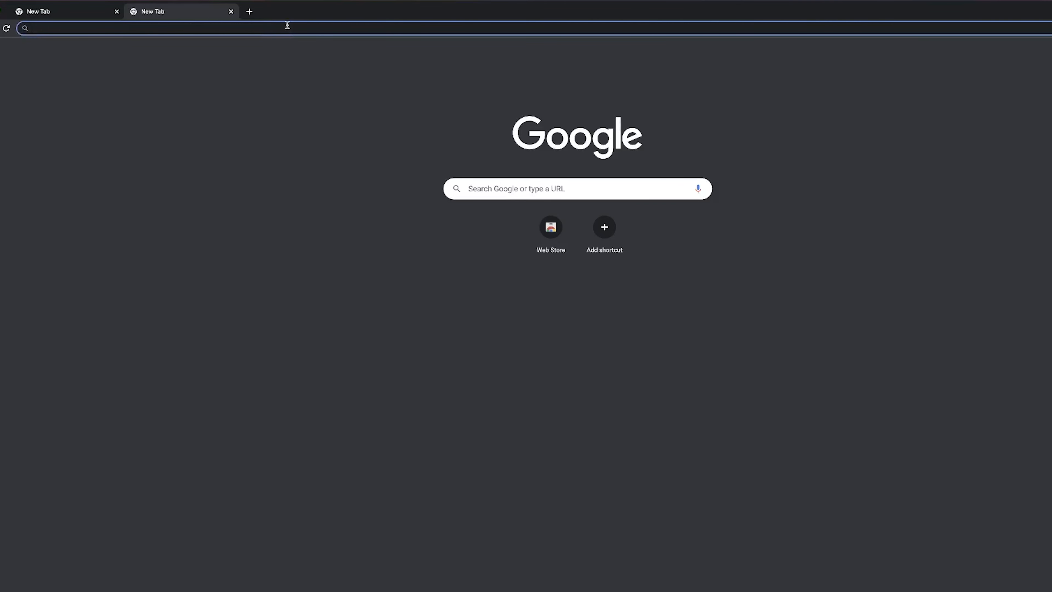
On ipsw.me, navigate to the signed iOS 15.5 (19F77) firmware for iPhone 12.
{"action": "type", "text": "ipsw.me"}
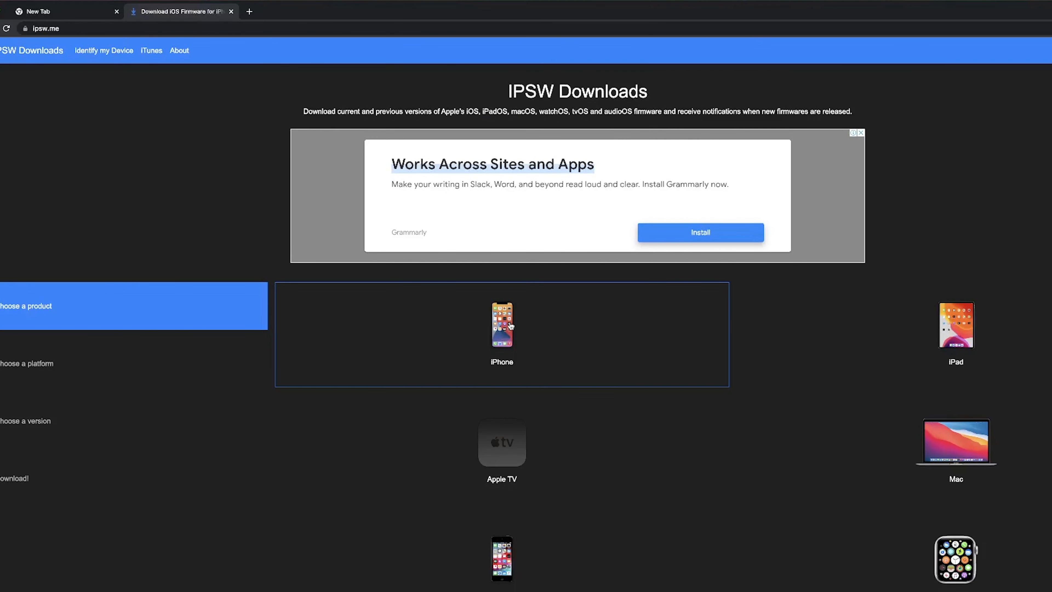
{"action": "left_click", "coordinate": [502, 326]}
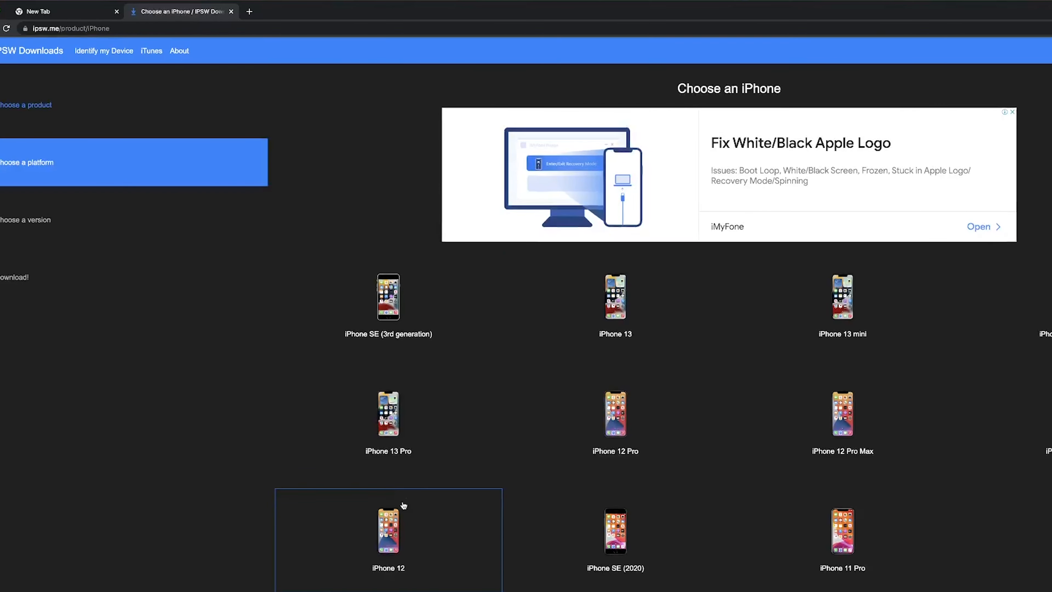
{"action": "left_click", "coordinate": [387, 537]}
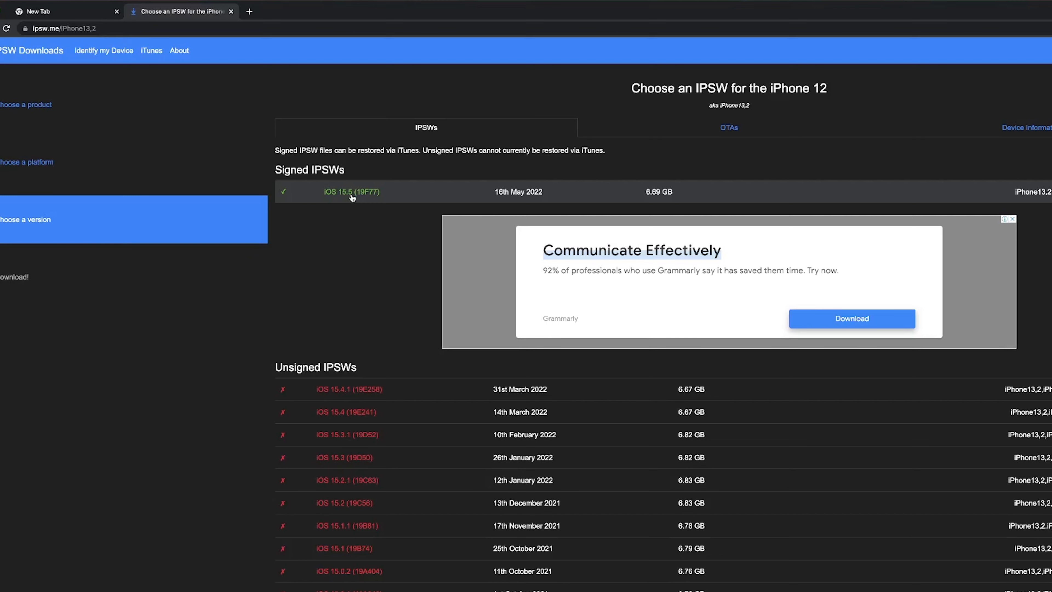
{"action": "left_click", "coordinate": [350, 192]}
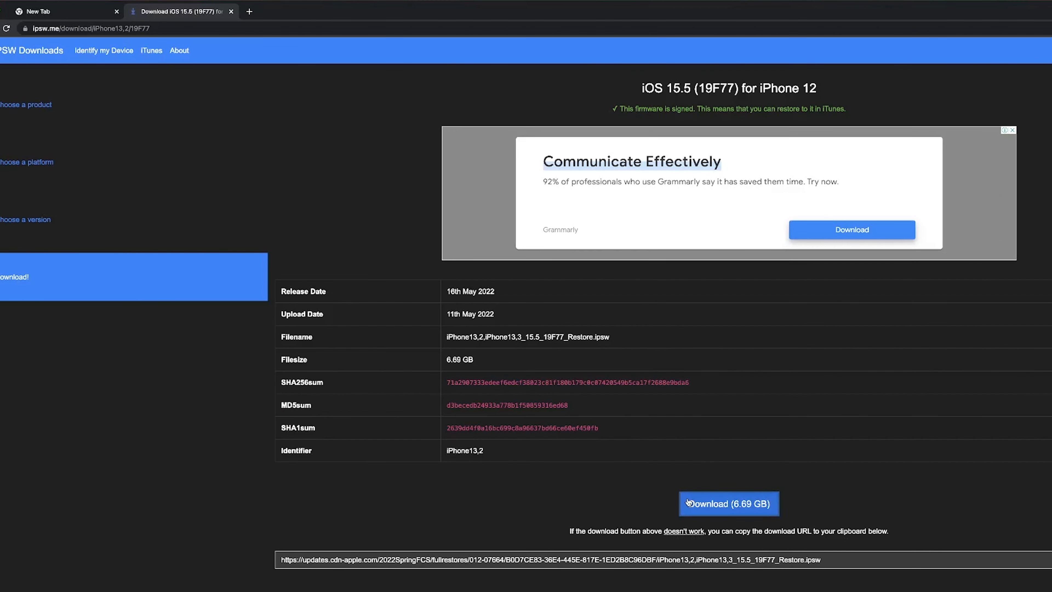
{"action": "mouse_move", "coordinate": [556, 498]}
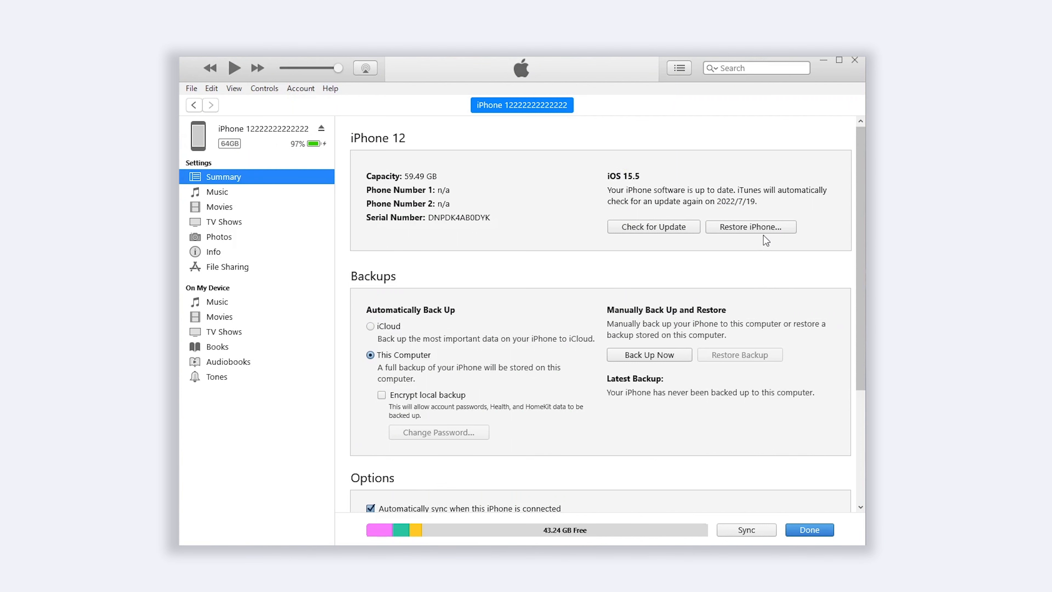
Shift-click Restore iPhone, load the 19F77 .ipsw file and confirm the erase-and-restore to iOS 15.5.
{"action": "key", "text": "shift"}
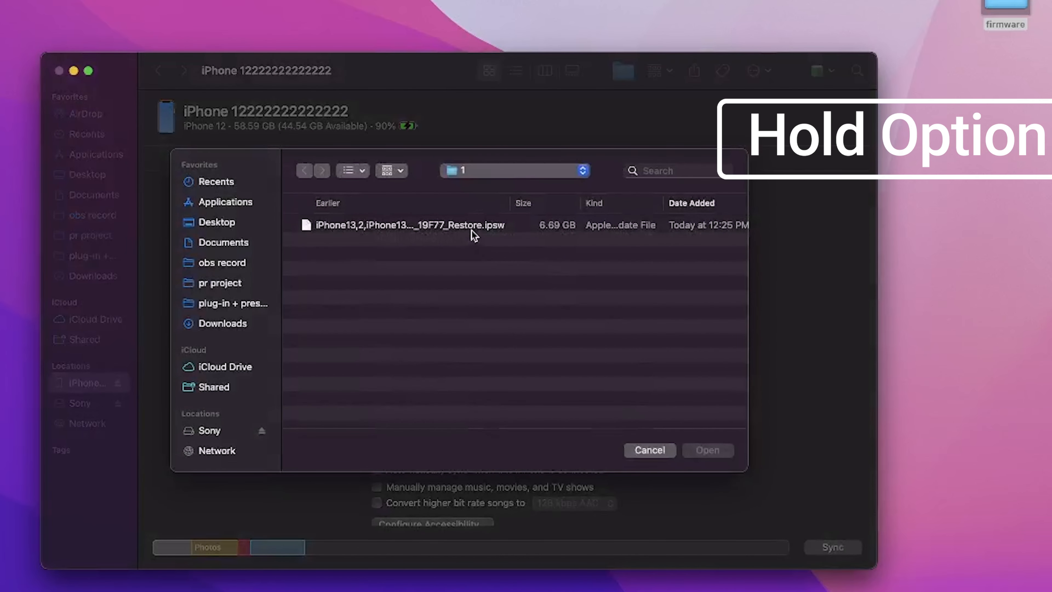
{"action": "left_click", "coordinate": [410, 224]}
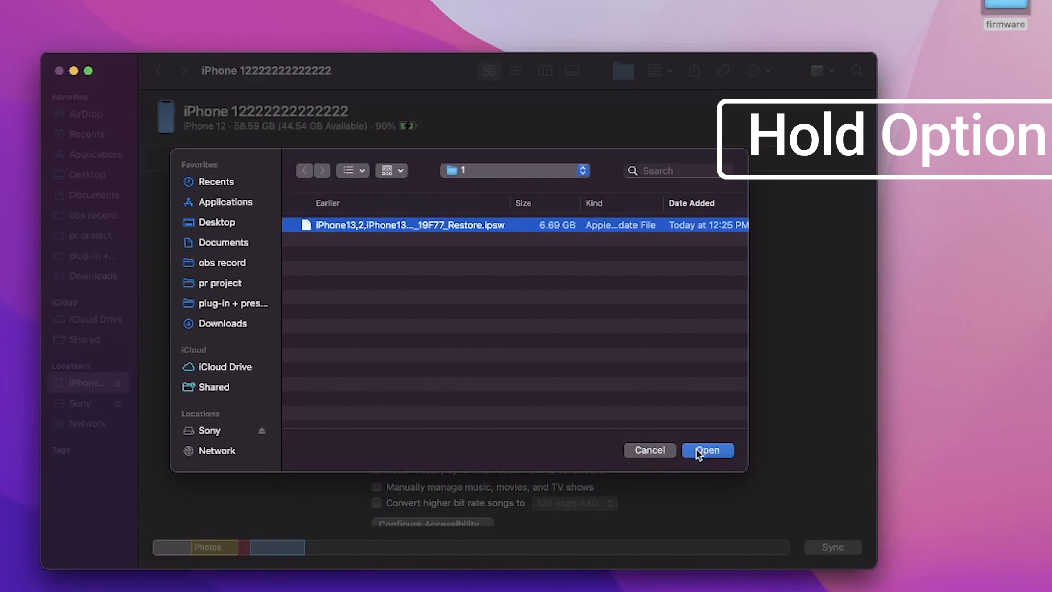
{"action": "left_click", "coordinate": [707, 450]}
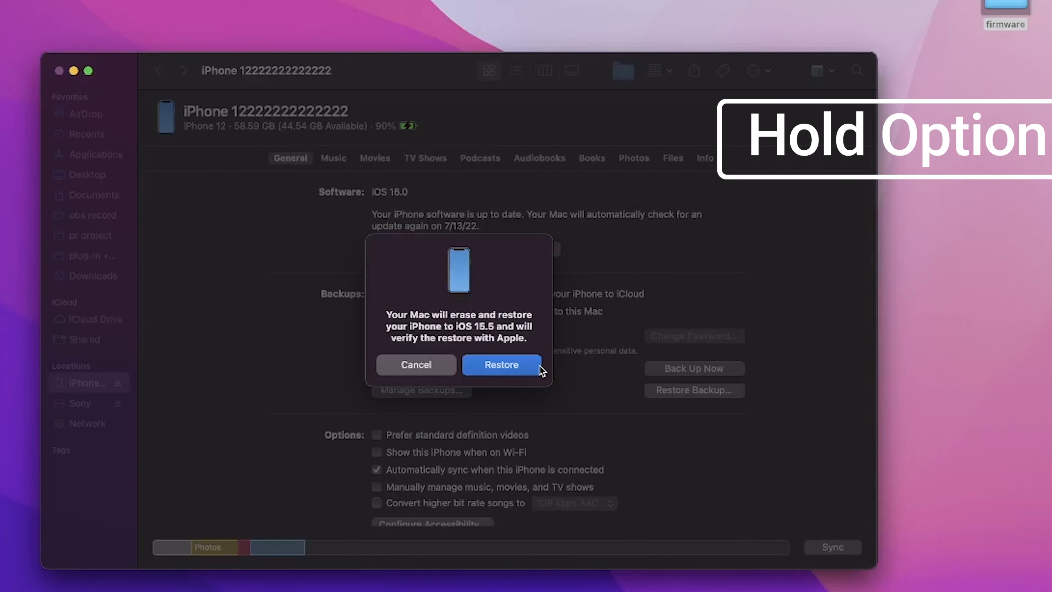
{"action": "left_click", "coordinate": [500, 364]}
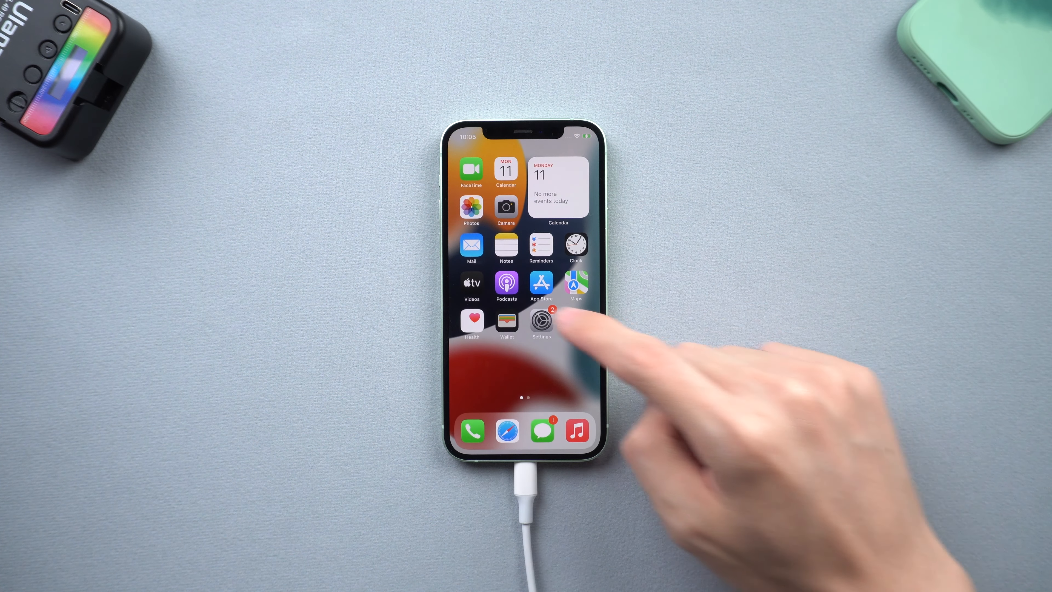
Launch Settings from the iPhone home screen.
{"action": "left_click", "coordinate": [541, 321]}
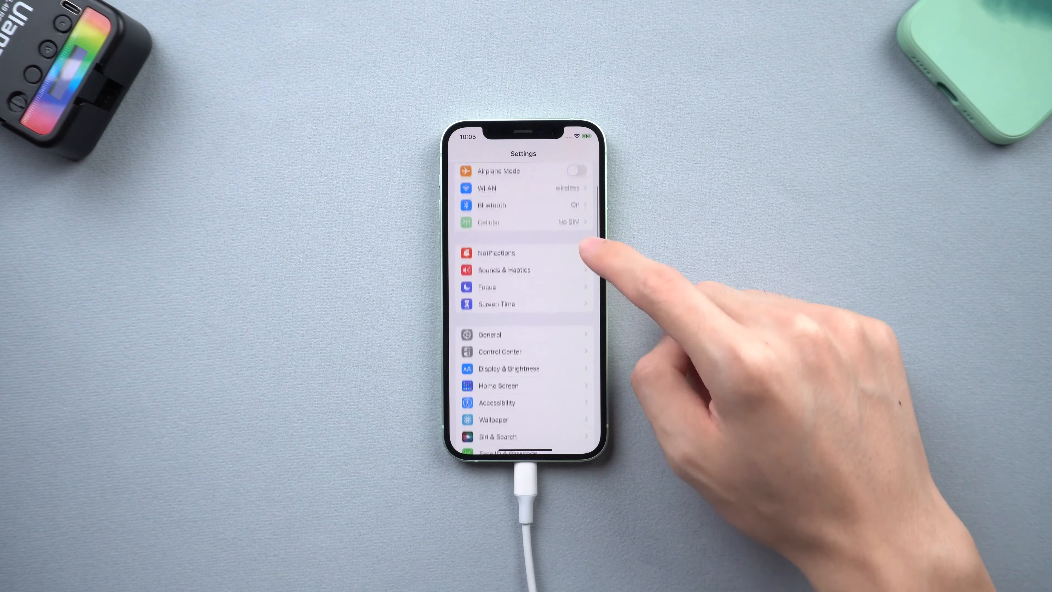
{"action": "left_click", "coordinate": [490, 334]}
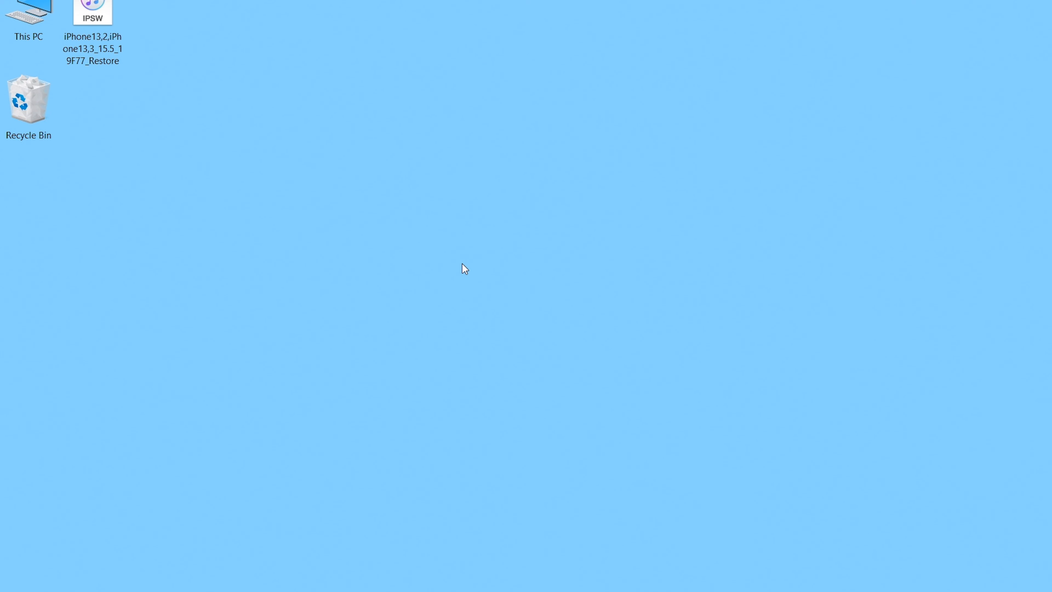
Open Manage Backups, select the Jun 8 iOS 16 'iPhone wow' backup and bring up its options.
{"action": "key", "text": "Win+r"}
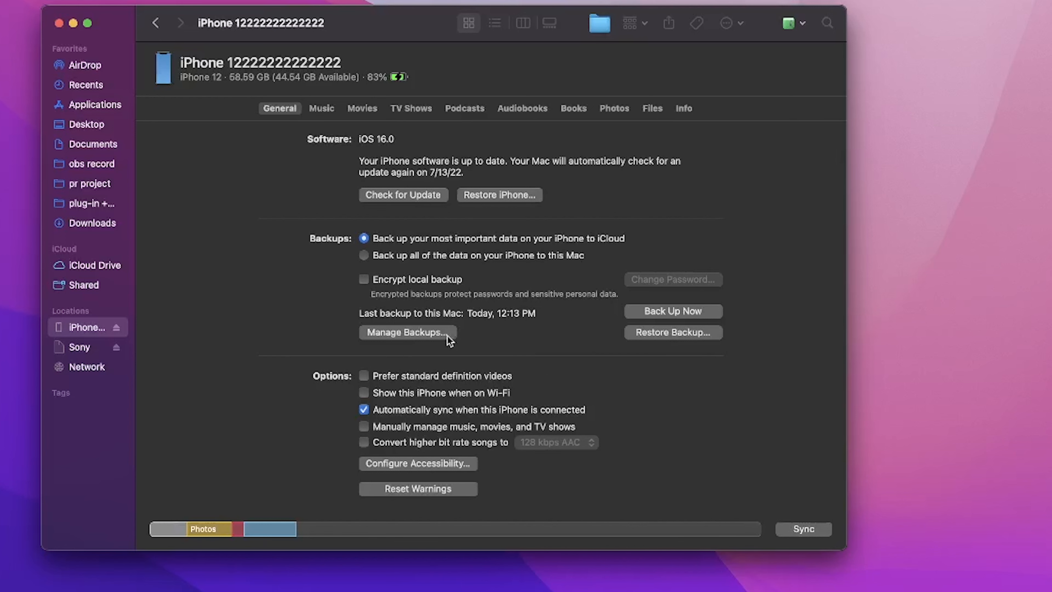
{"action": "left_click", "coordinate": [407, 332]}
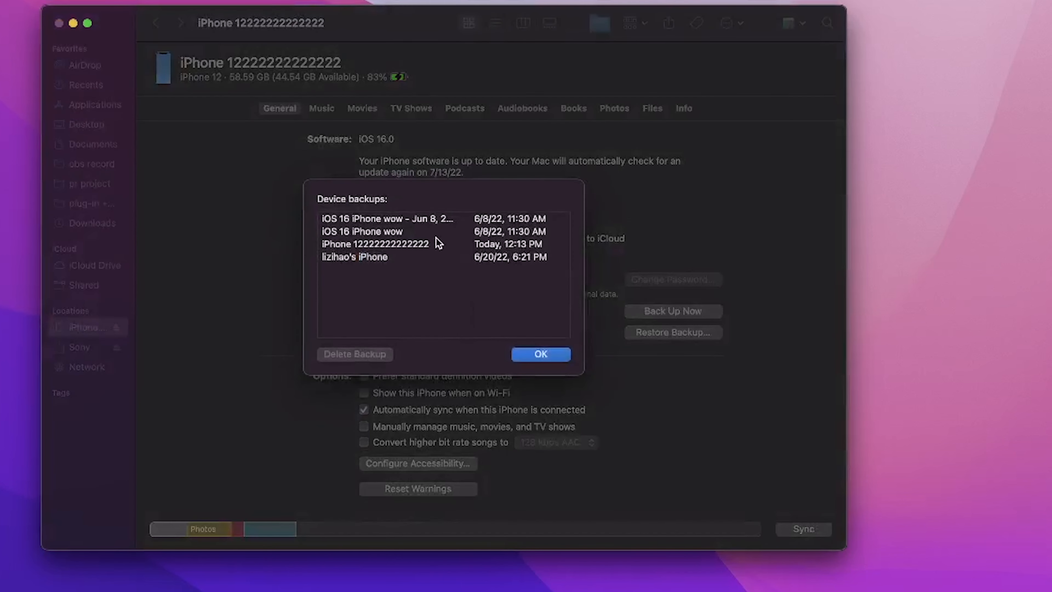
{"action": "left_click", "coordinate": [392, 218]}
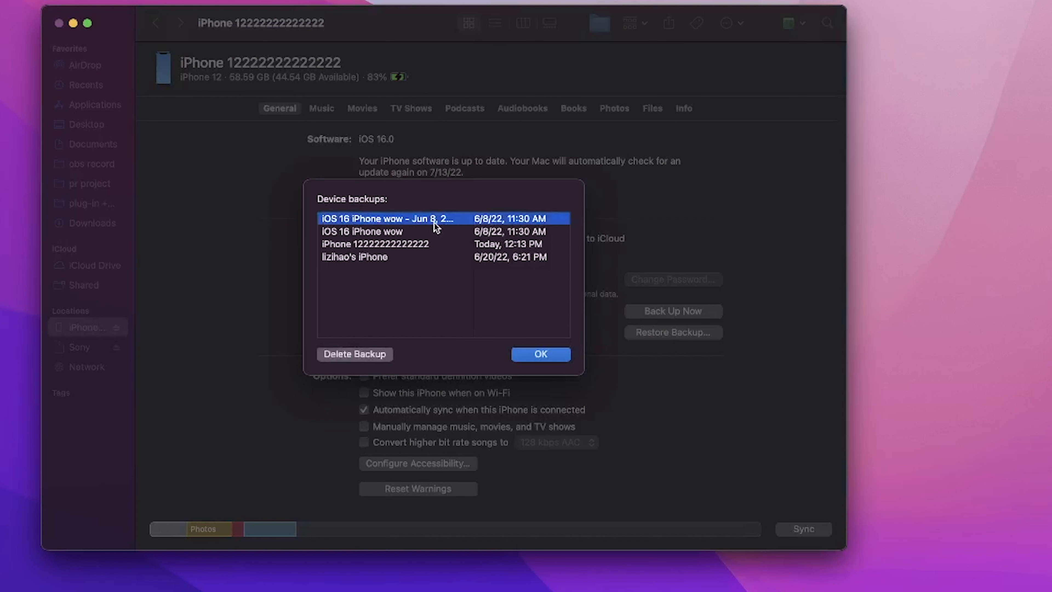
{"action": "right_click", "coordinate": [375, 244]}
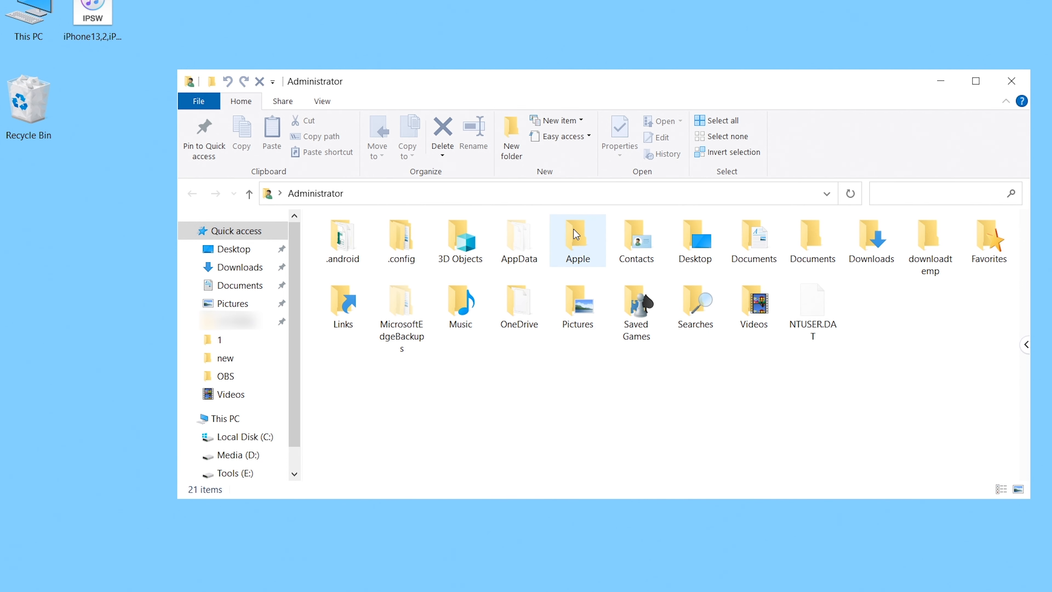
Navigate into Apple, MobileSync, Backup, the device folder and select Info.plist.
{"action": "double_click", "coordinate": [577, 235]}
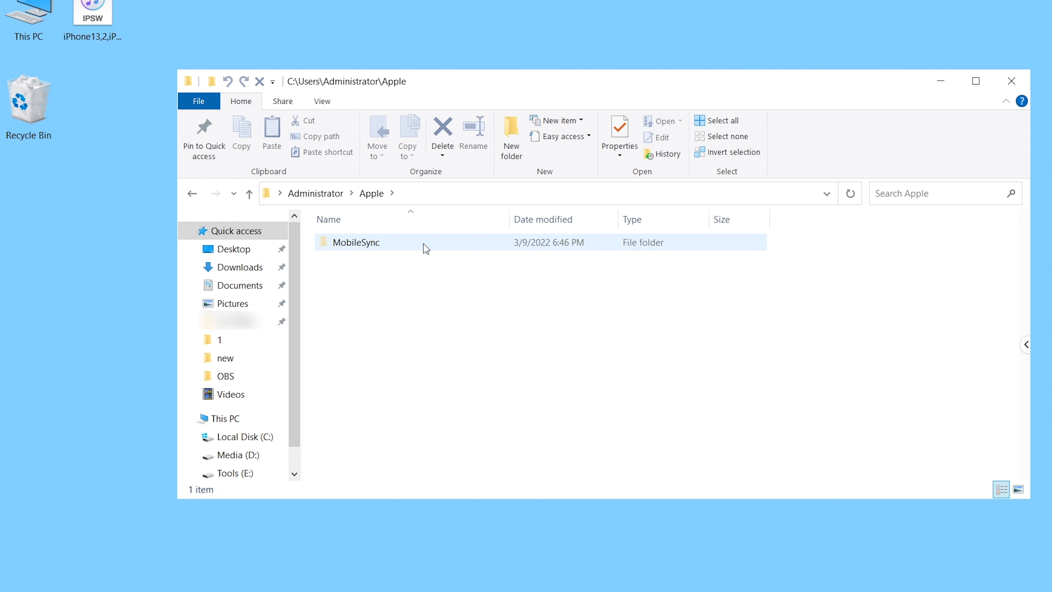
{"action": "double_click", "coordinate": [355, 243]}
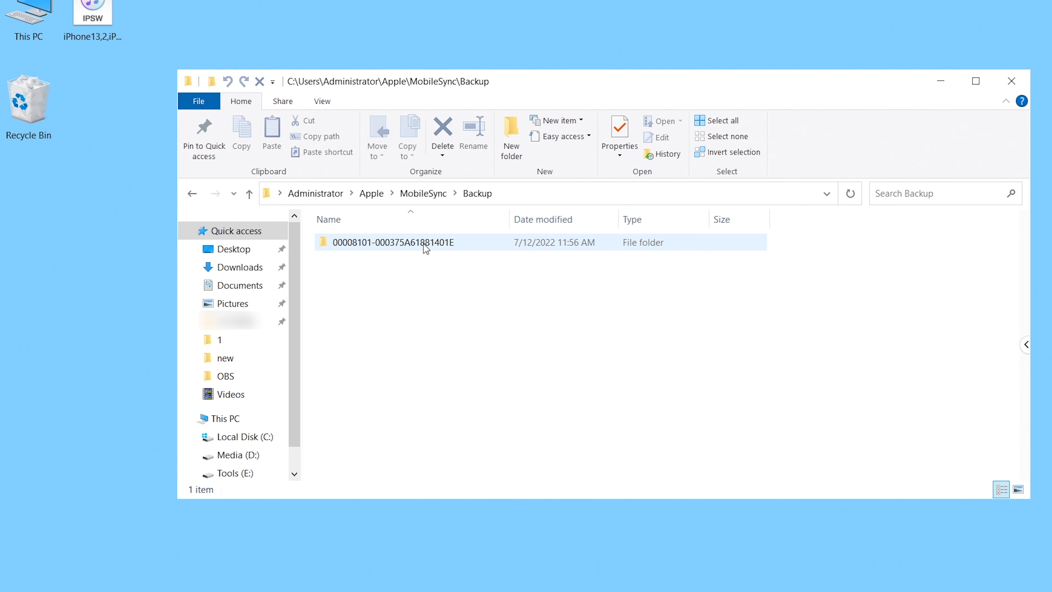
{"action": "double_click", "coordinate": [394, 243]}
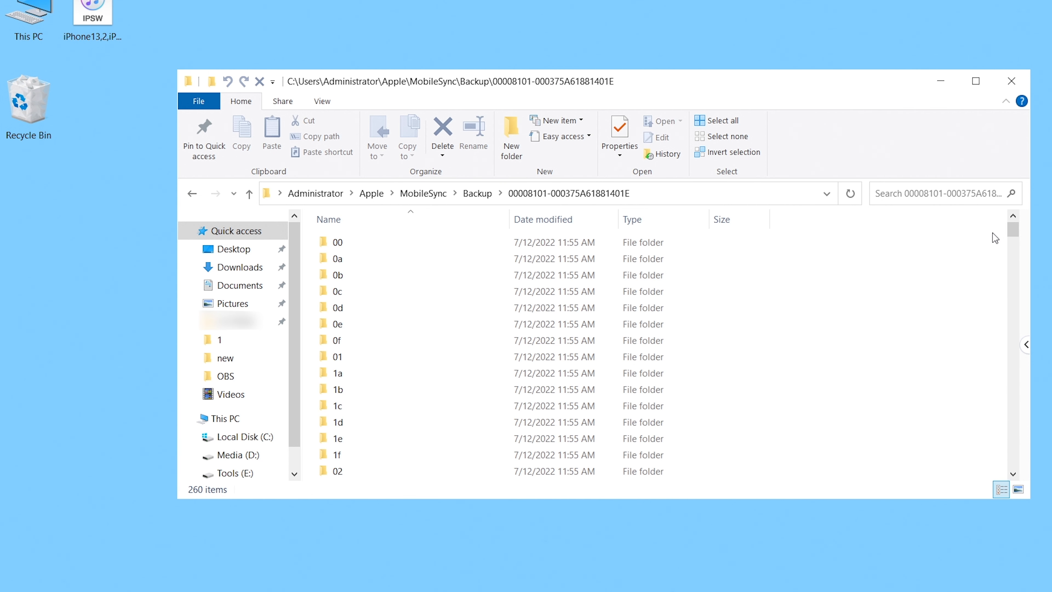
{"action": "left_click", "coordinate": [349, 422]}
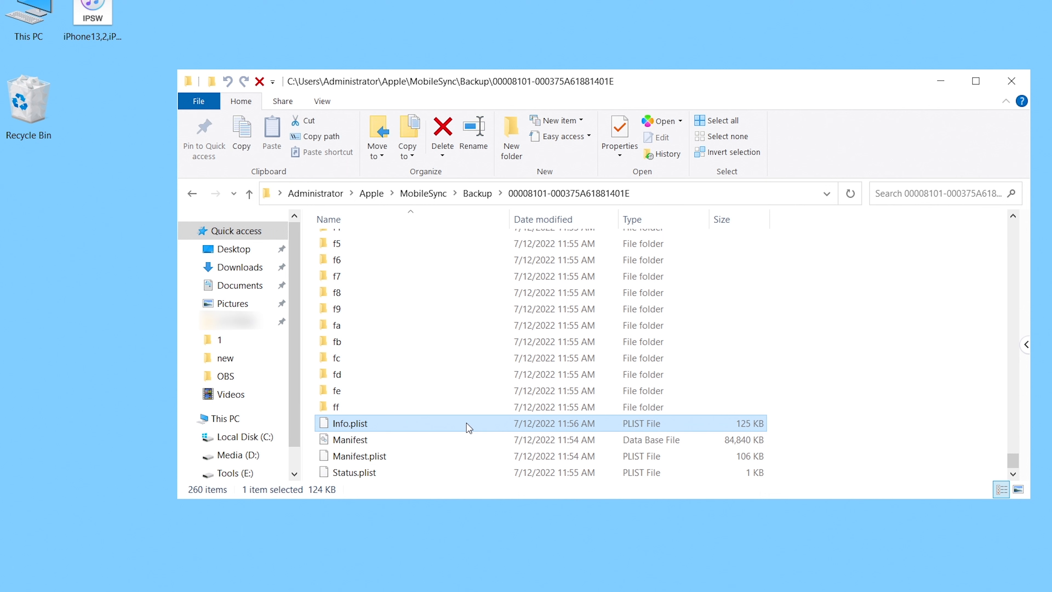
Find 'product' in Info.plist and replace Product Version 16.0 with 15.5.
{"action": "double_click", "coordinate": [350, 422]}
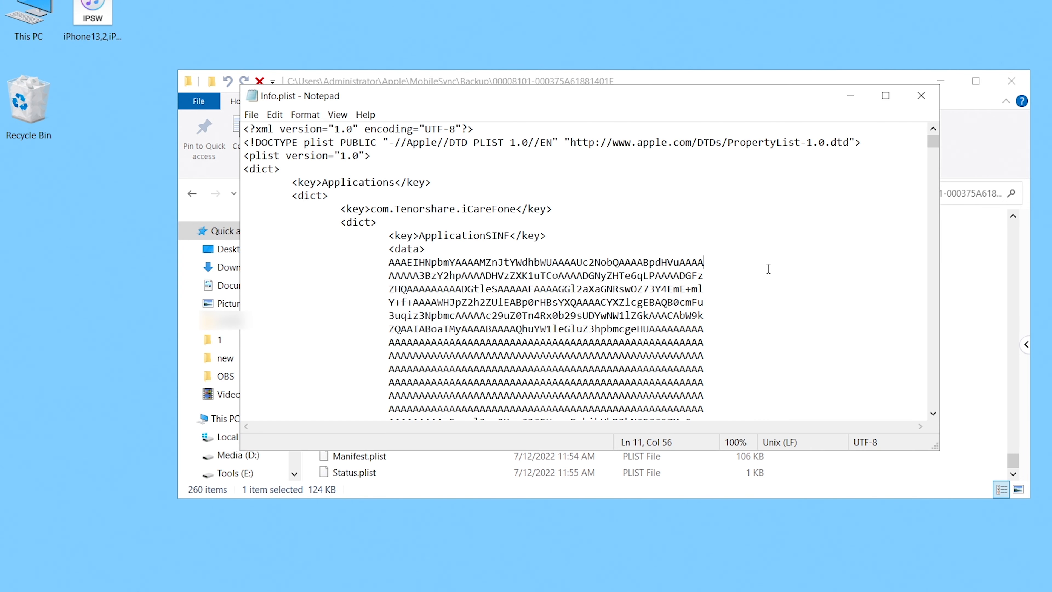
{"action": "type", "text": "product"}
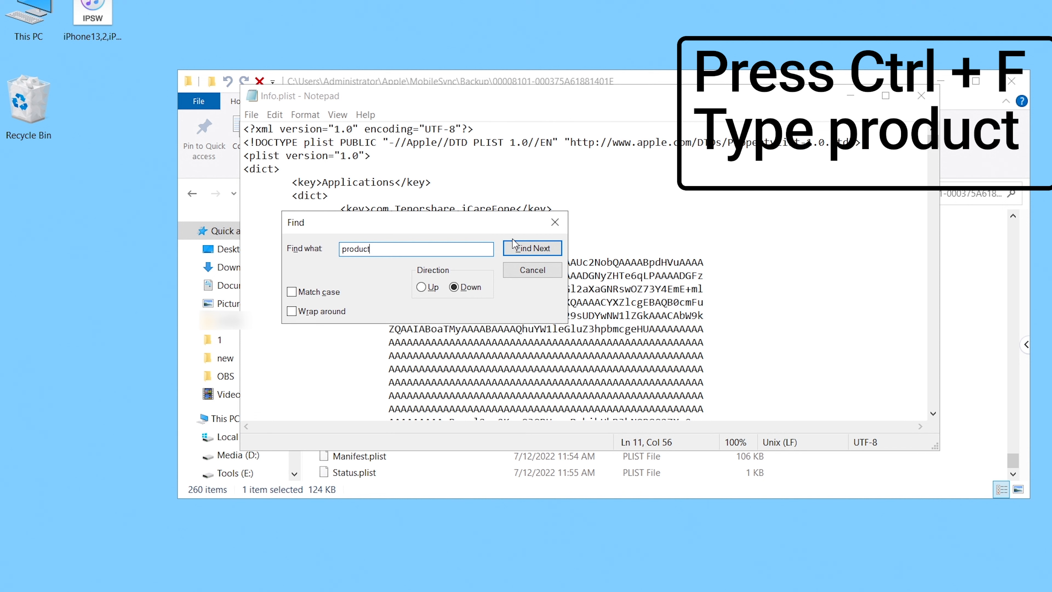
{"action": "left_click", "coordinate": [531, 247]}
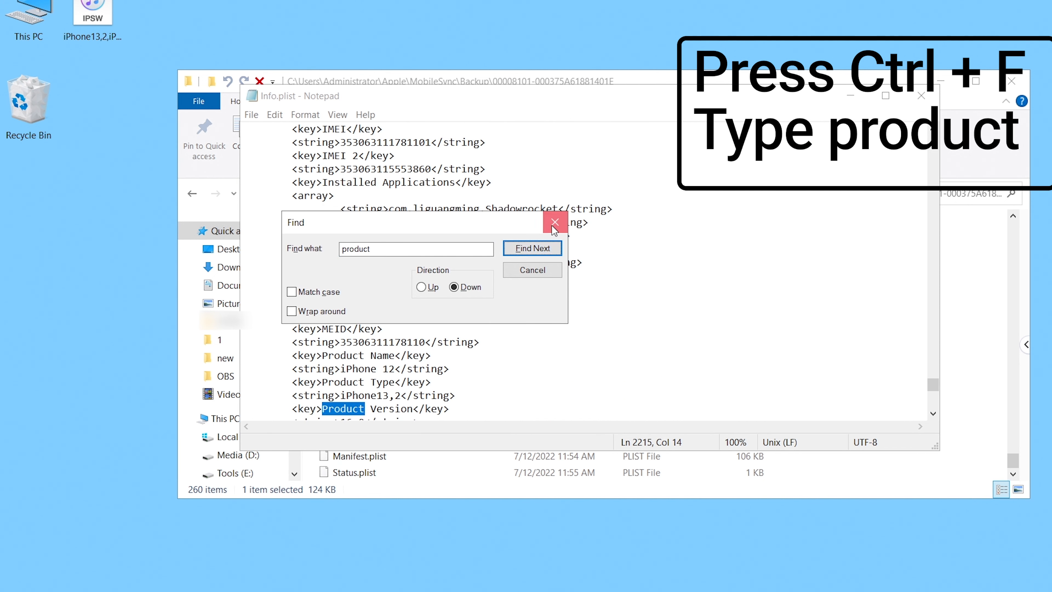
{"action": "left_click", "coordinate": [554, 222]}
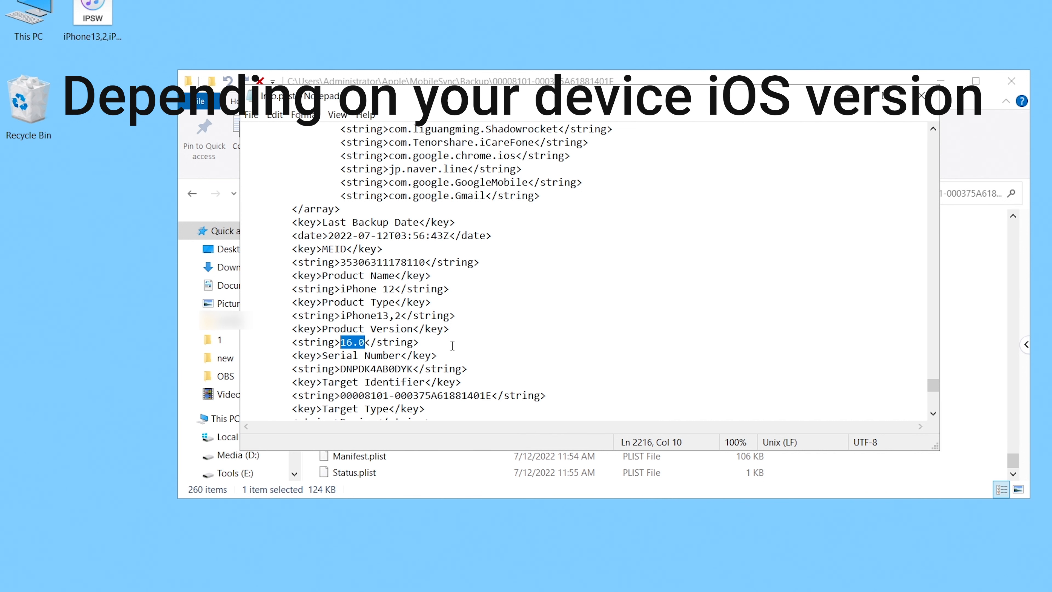
{"action": "type", "text": "15.5"}
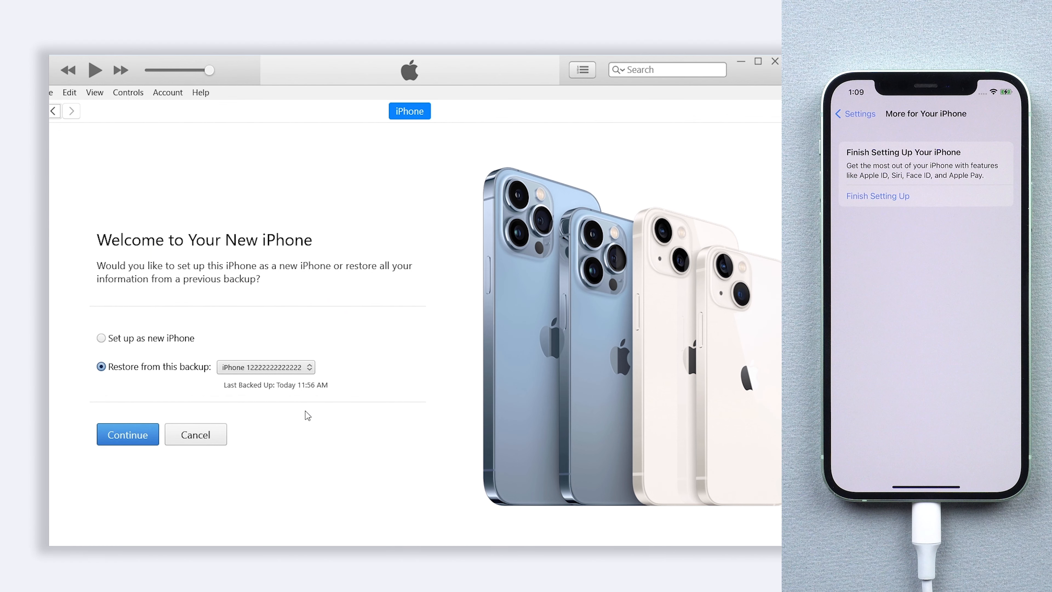
{"action": "mouse_move", "coordinate": [129, 370]}
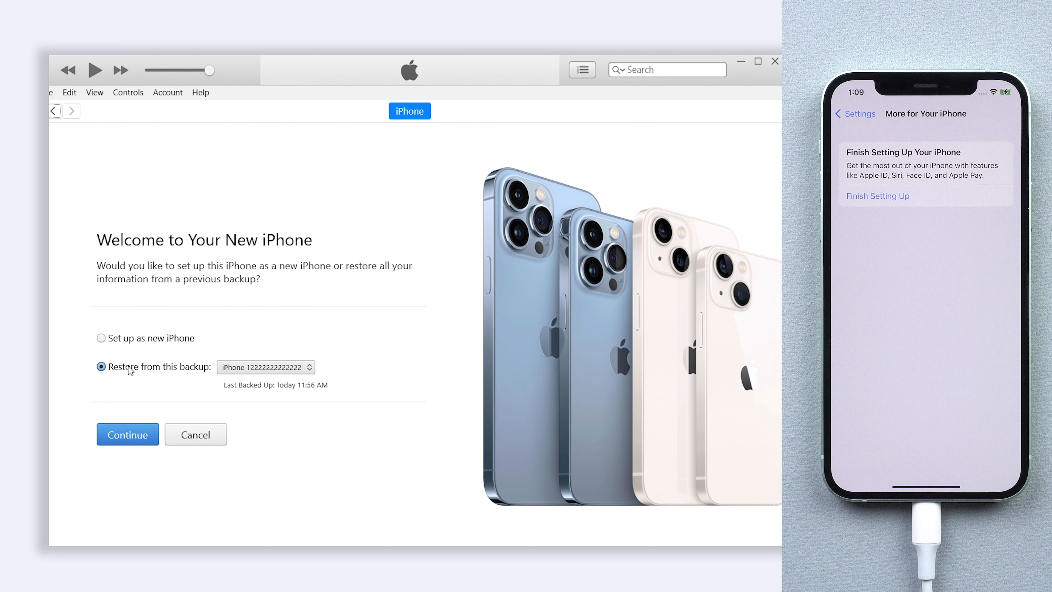
{"action": "mouse_move", "coordinate": [258, 377]}
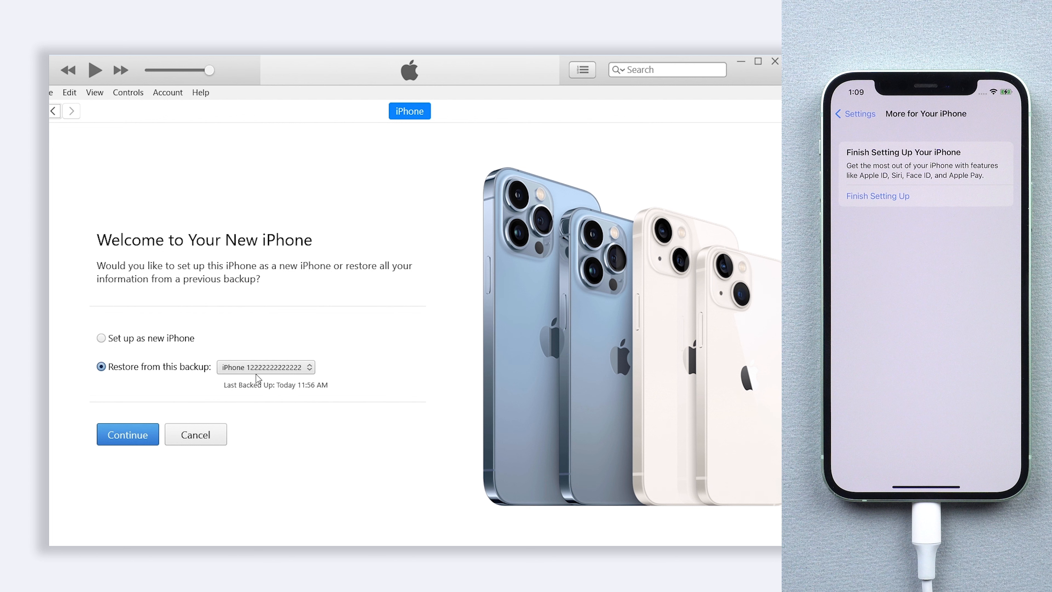
{"action": "mouse_move", "coordinate": [260, 389]}
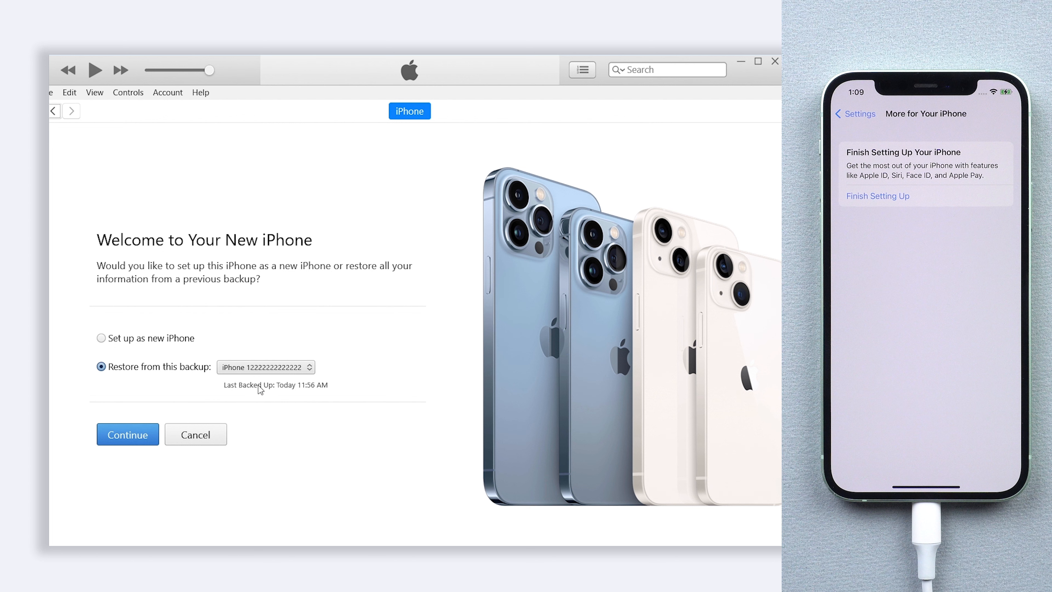
Continue restoring the iPhone from the selected saved backup.
{"action": "left_click", "coordinate": [128, 434]}
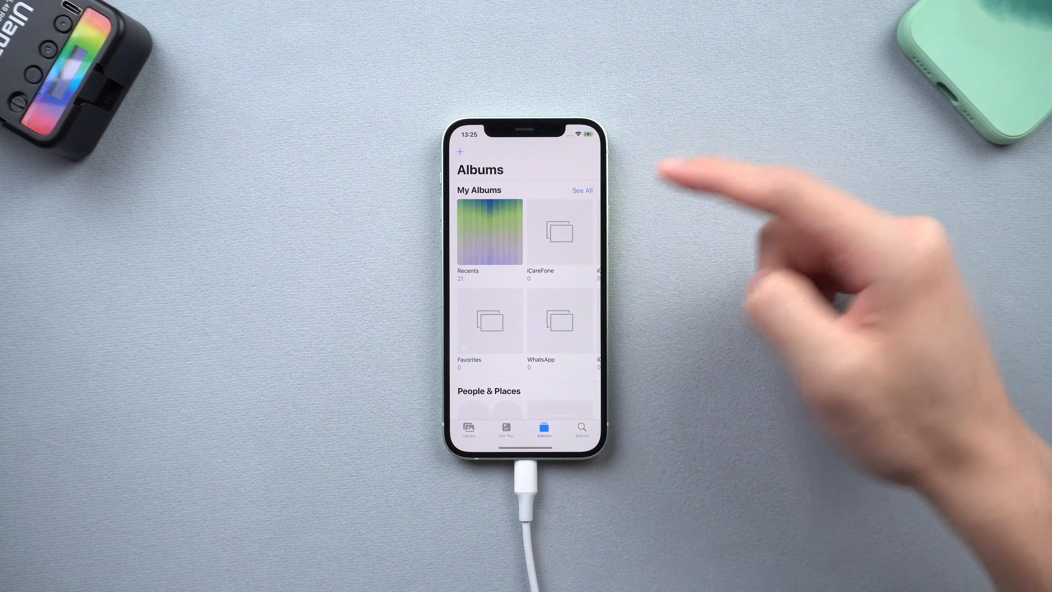
View the Recents album to confirm the restored photos.
{"action": "left_click", "coordinate": [489, 232]}
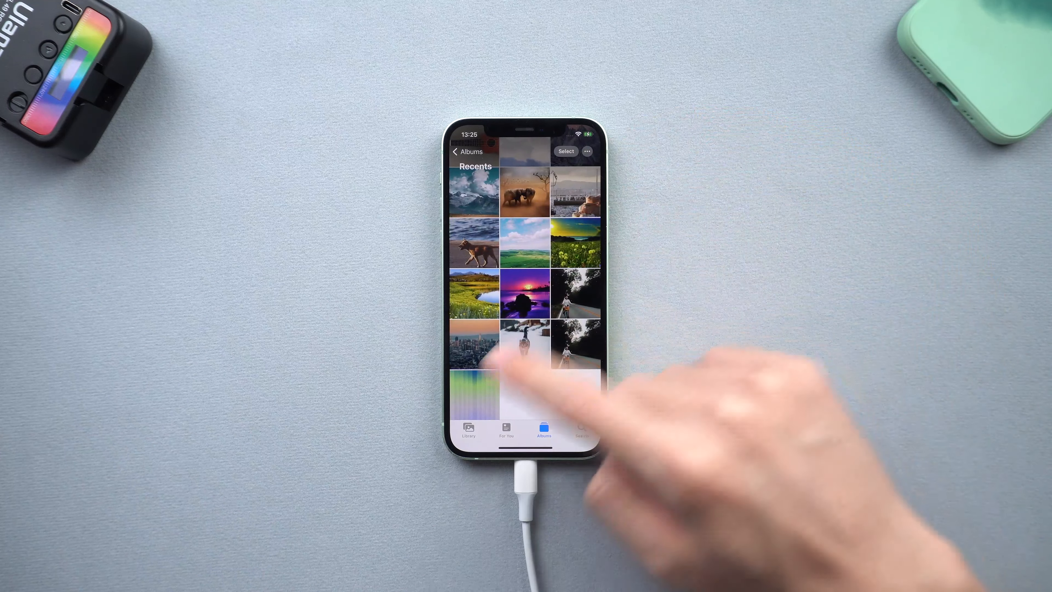